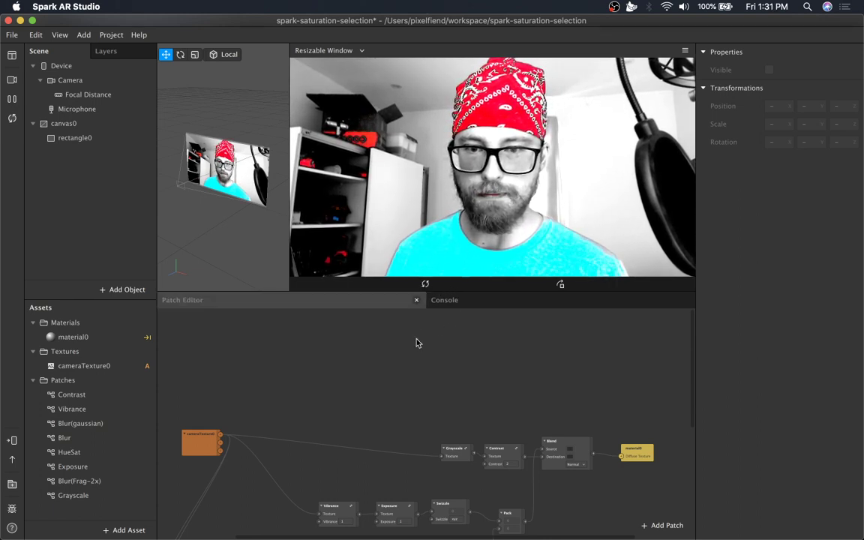
mouse_move(494, 290)
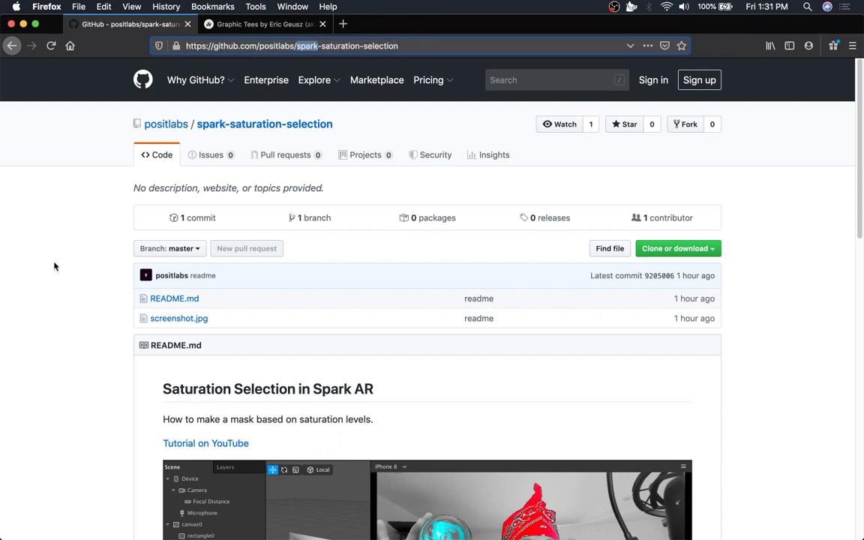
Scroll down the spark-saturation-selection README on GitHub.
scroll(down, 3)
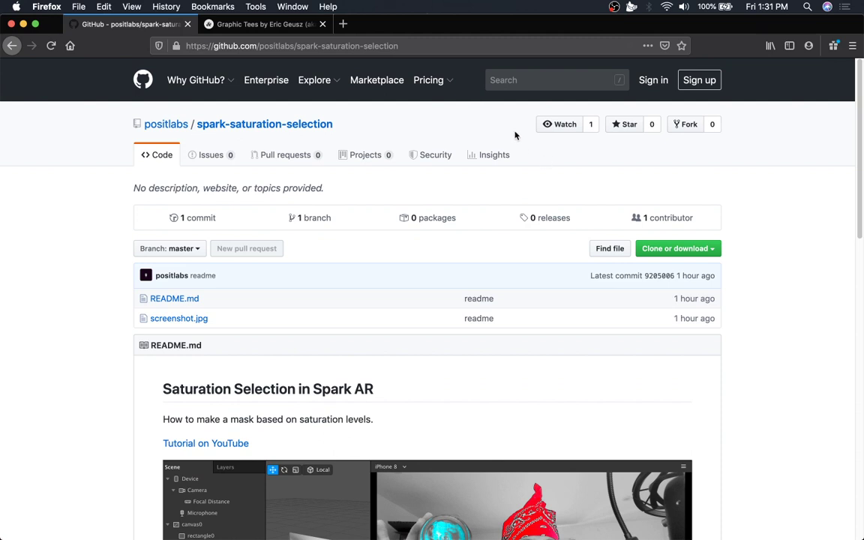
mouse_move(488, 129)
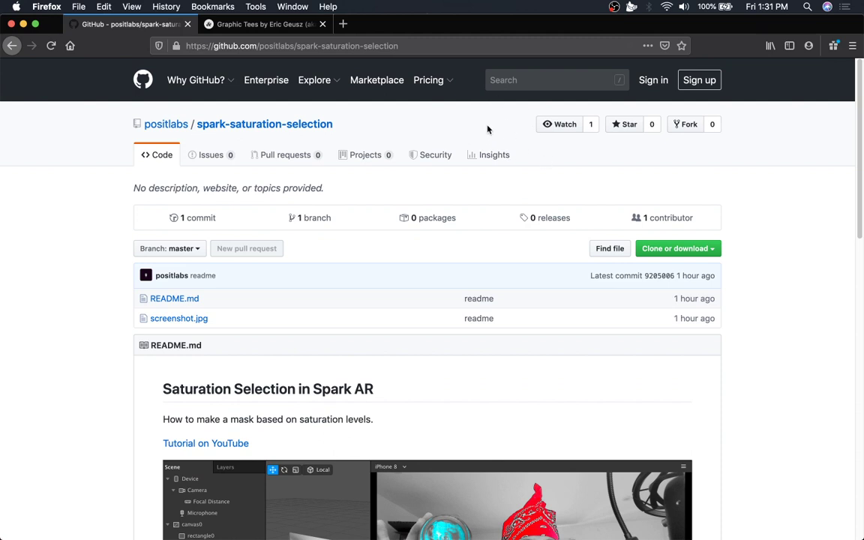
Switch to the Graphic Tees article and read down to the spaceship artwork photos.
click(262, 23)
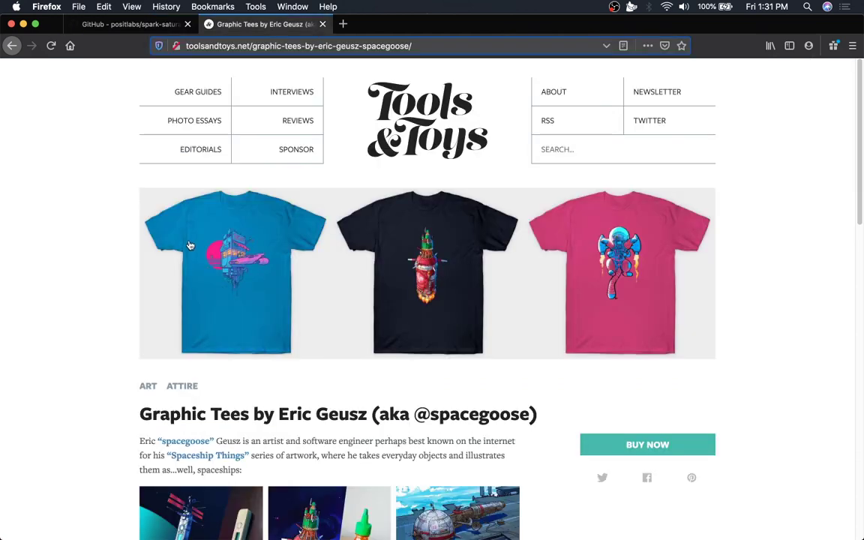
mouse_move(205, 278)
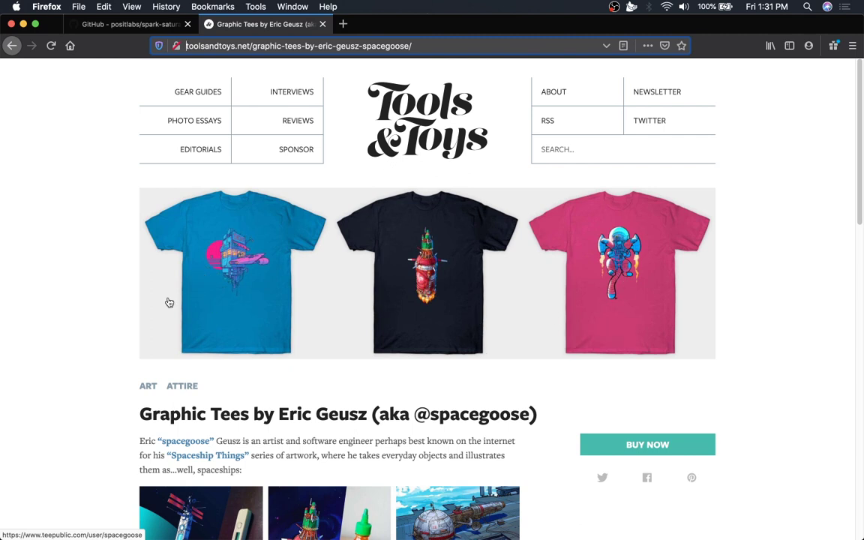
scroll(down, 3)
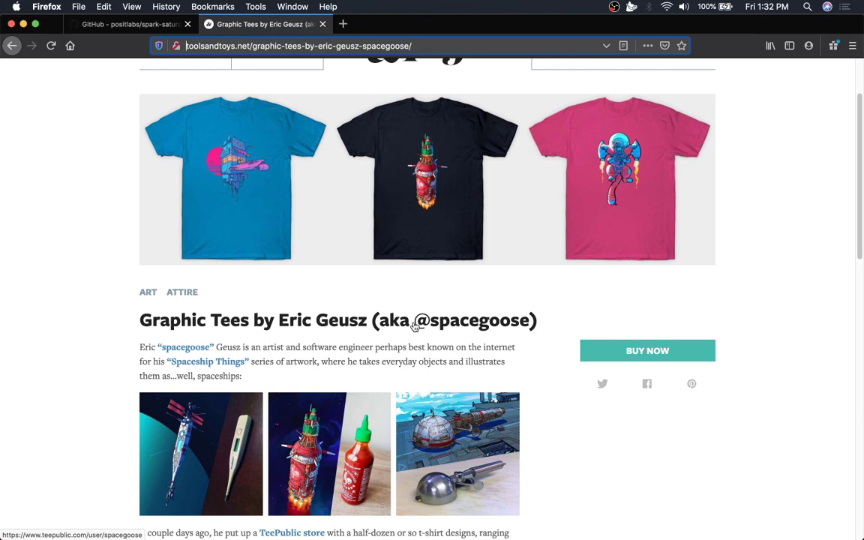
scroll(down, 3)
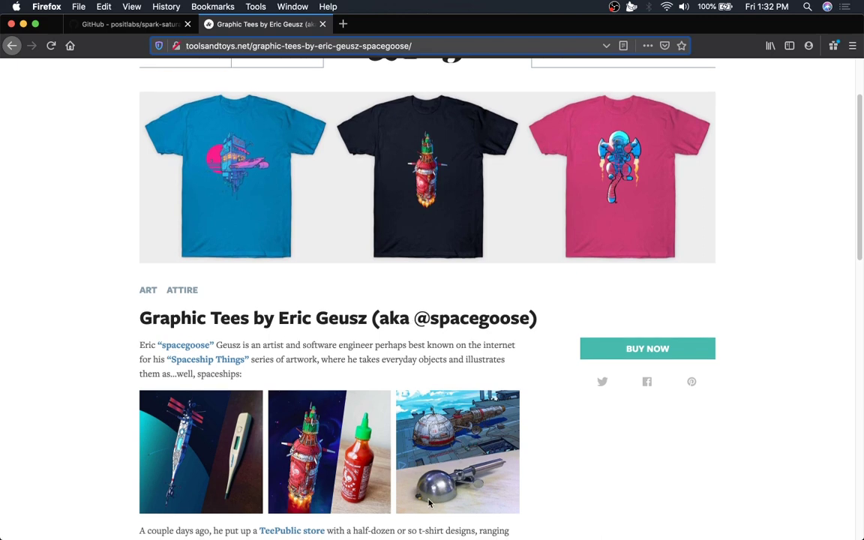
mouse_move(565, 450)
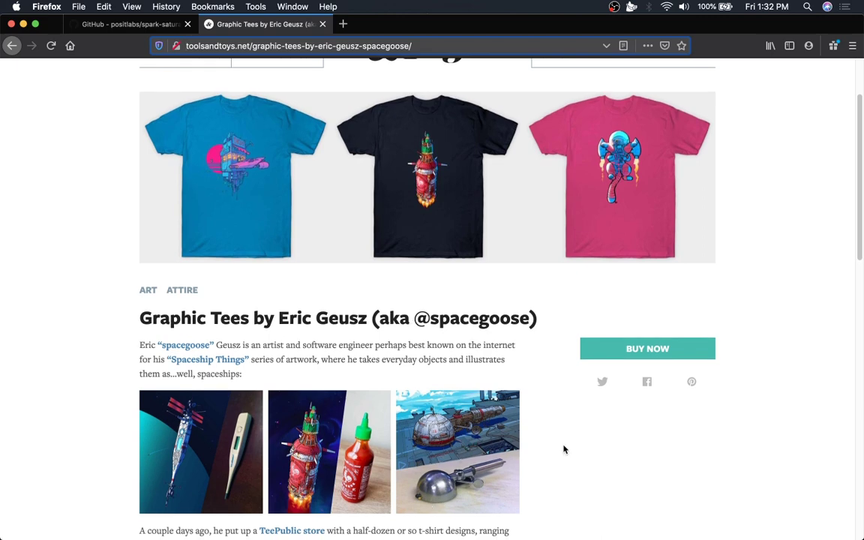
scroll(down, 3)
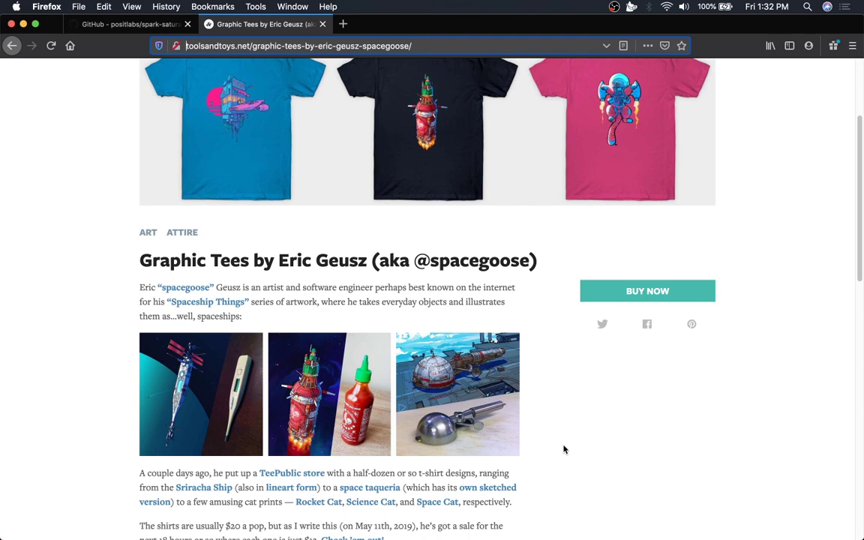
mouse_move(235, 398)
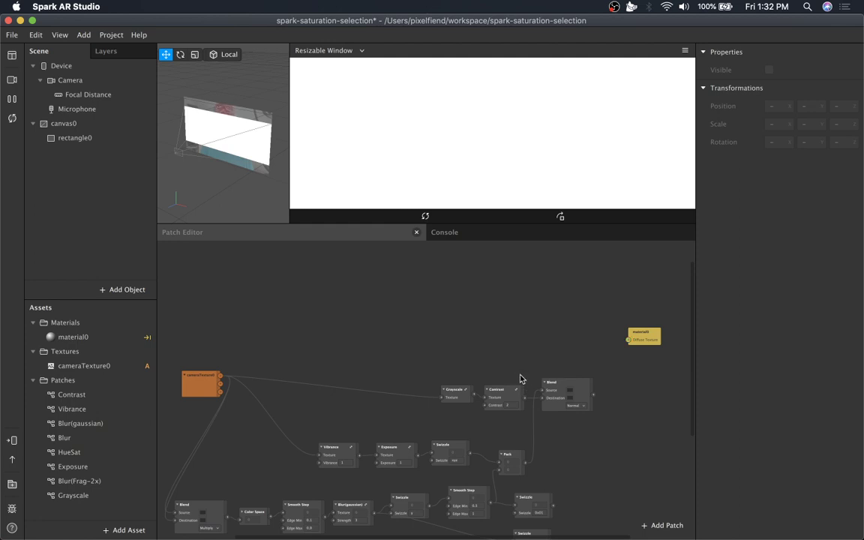
mouse_move(284, 324)
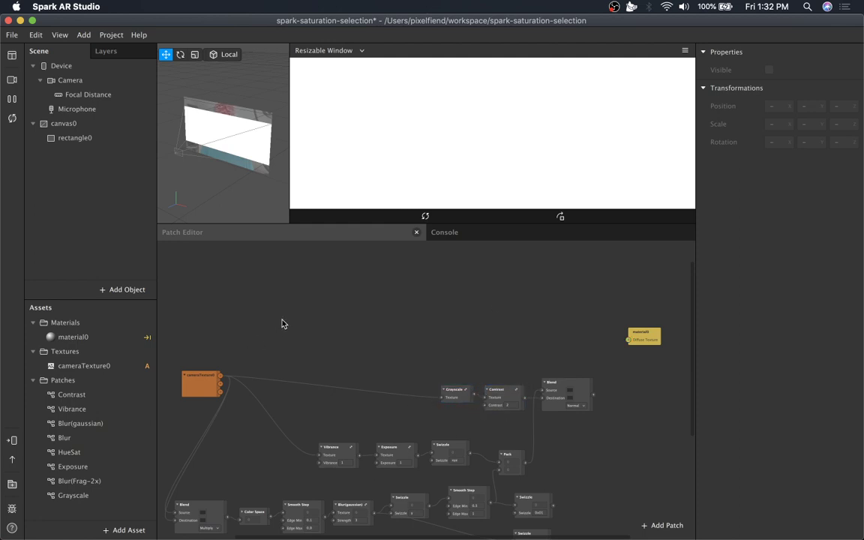
Browse the Blur and Grayscale patch assets and add a Grayscale patch between cameraTexture0 and material0.
click(80, 481)
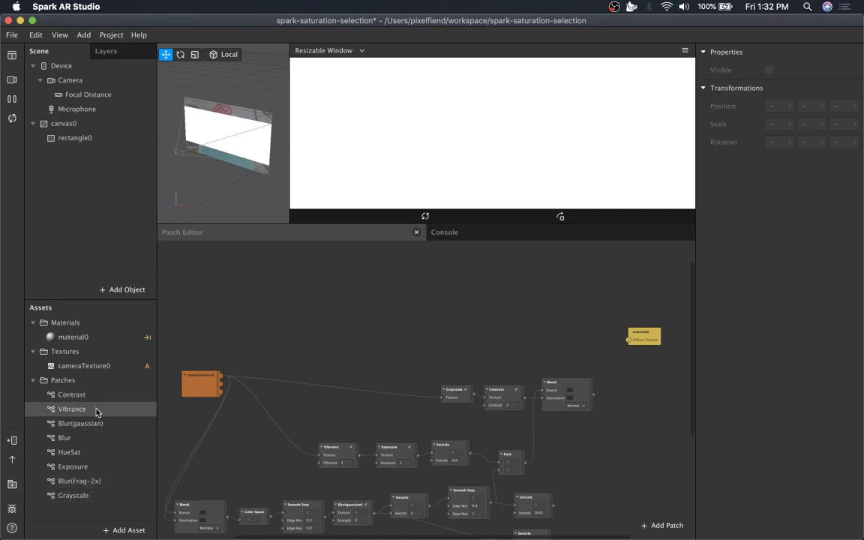
click(73, 495)
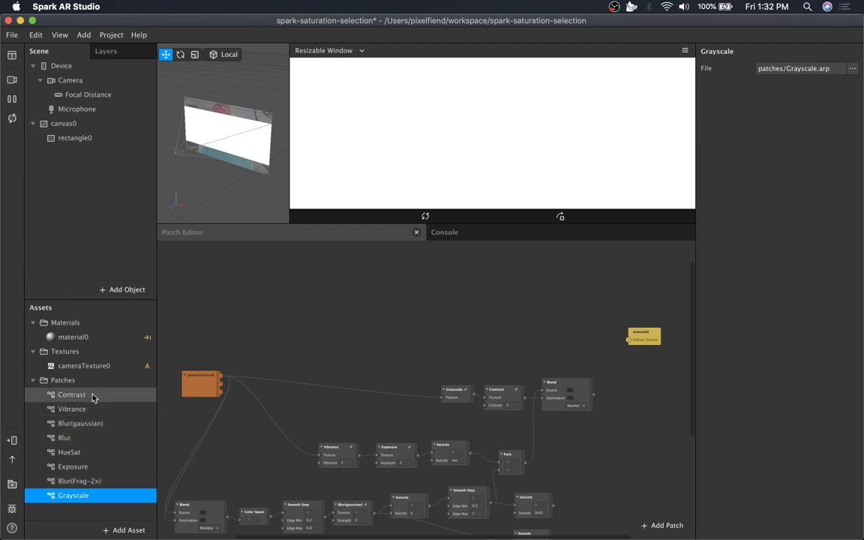
click(79, 481)
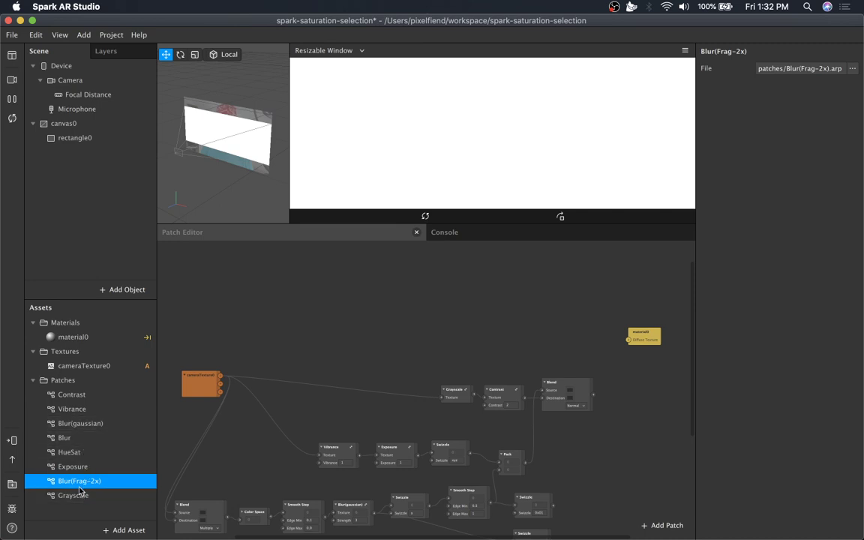
click(81, 423)
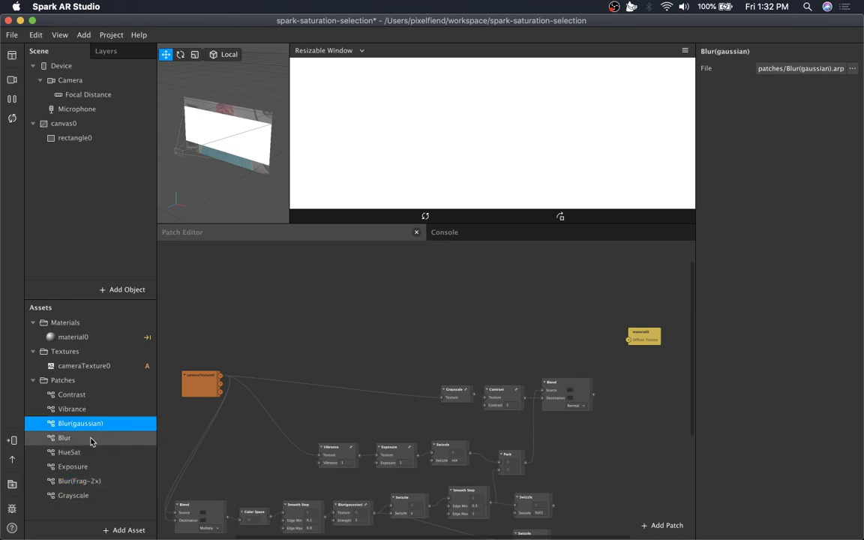
click(73, 495)
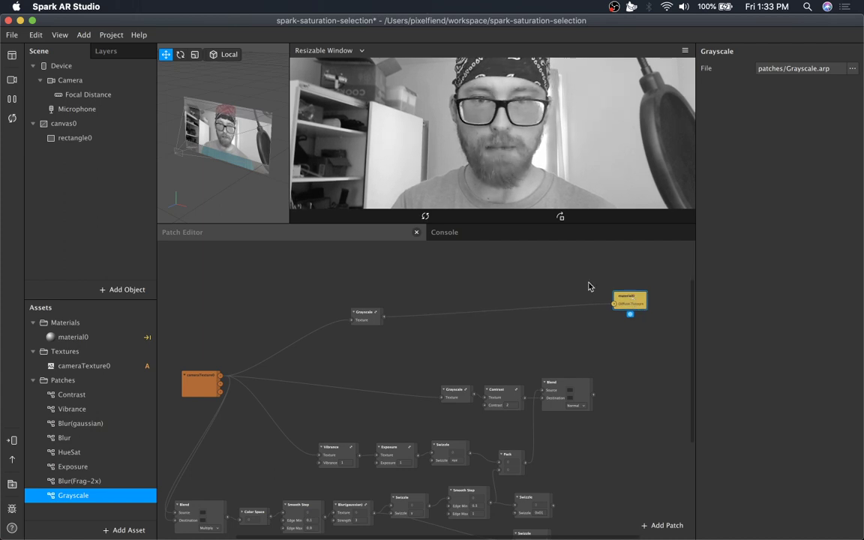
Duplicate the Contrast patch and place the copy after the new Grayscale patch, feeding material0.
click(456, 391)
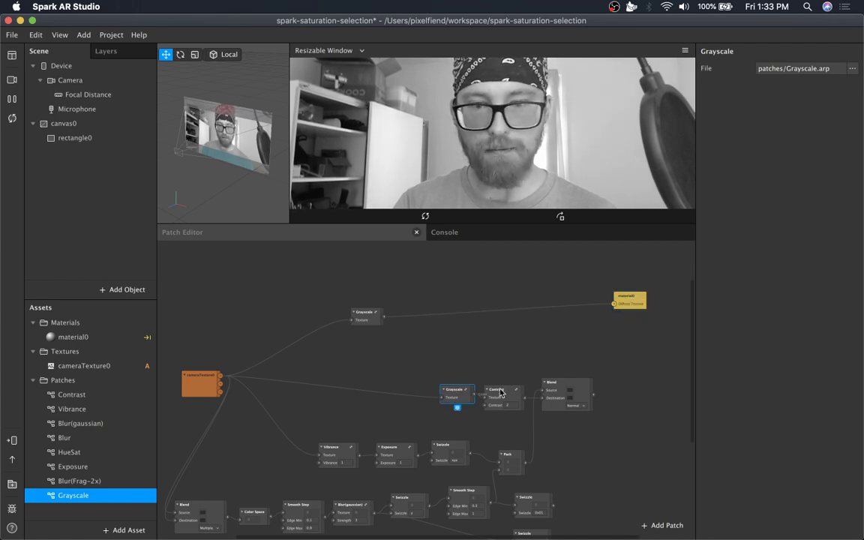
click(502, 397)
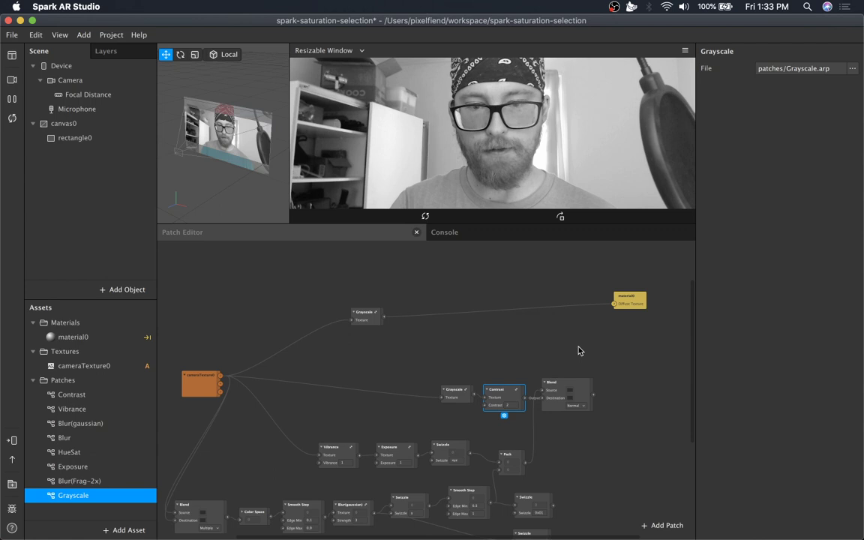
drag(504, 396, 504, 335)
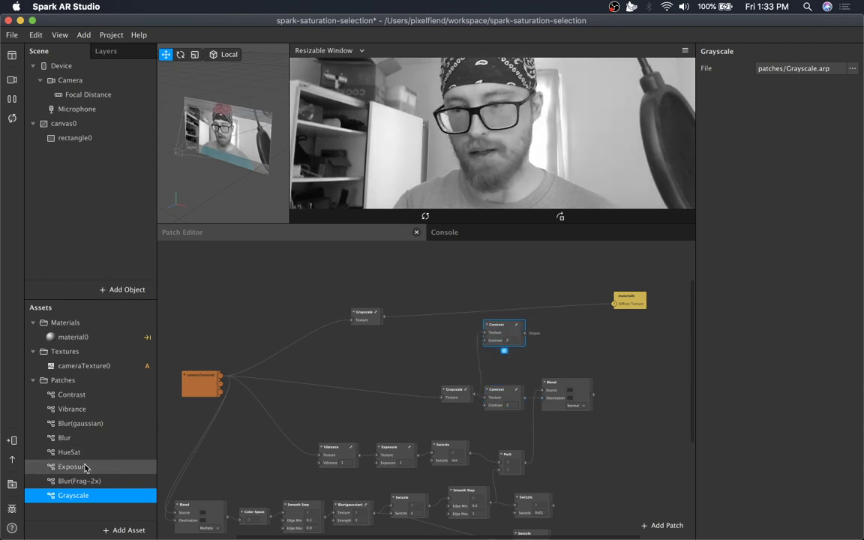
click(72, 395)
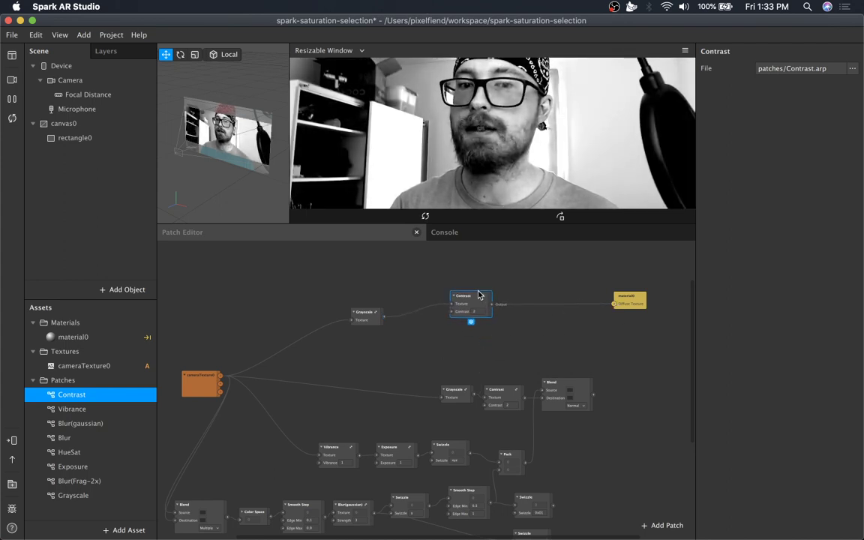
drag(471, 303, 483, 312)
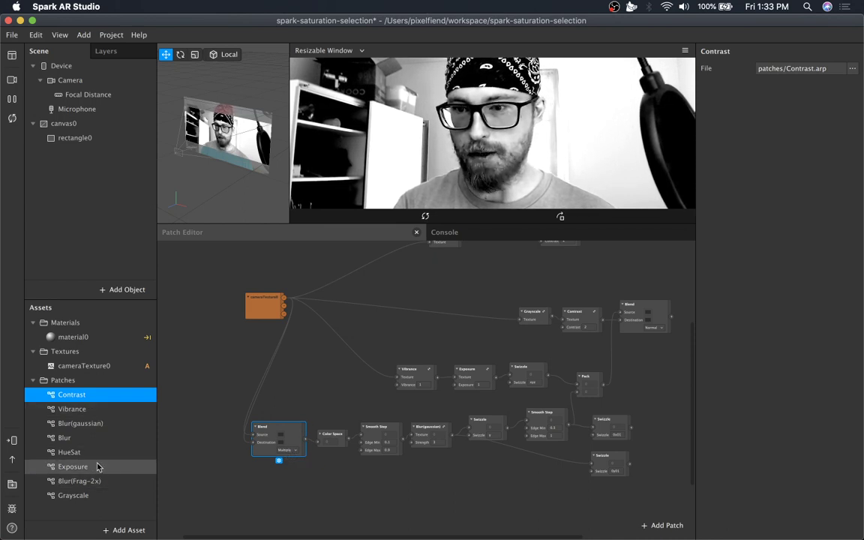
mouse_move(252, 495)
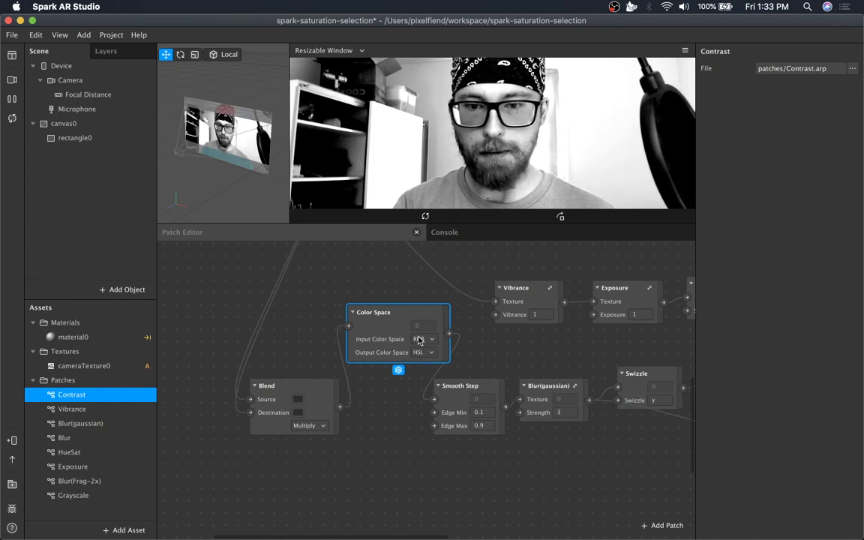
click(425, 339)
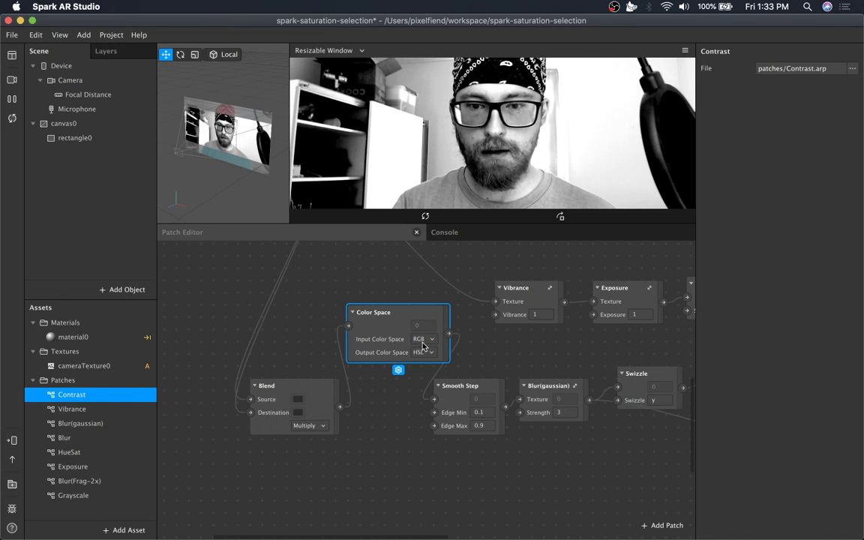
click(423, 353)
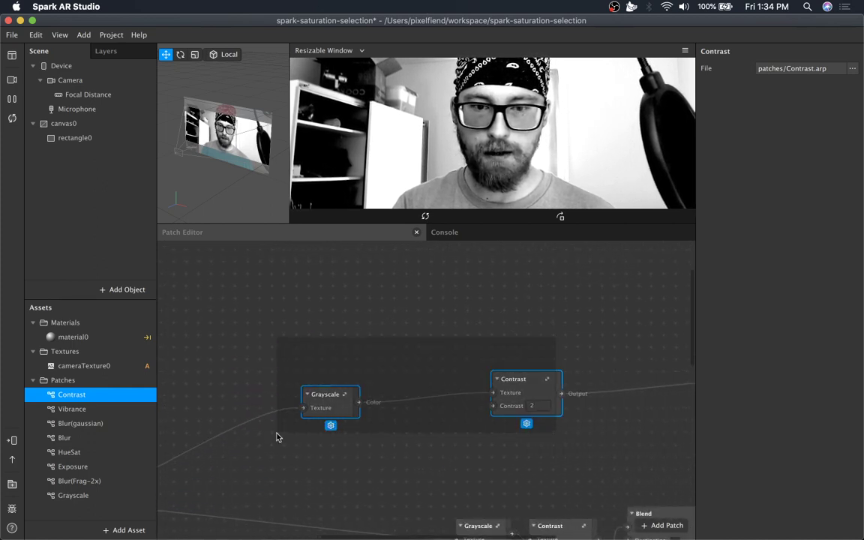
Move the Grayscale and Contrast pair above Blend and wire the Blend output to material0's texture.
drag(277, 435, 450, 439)
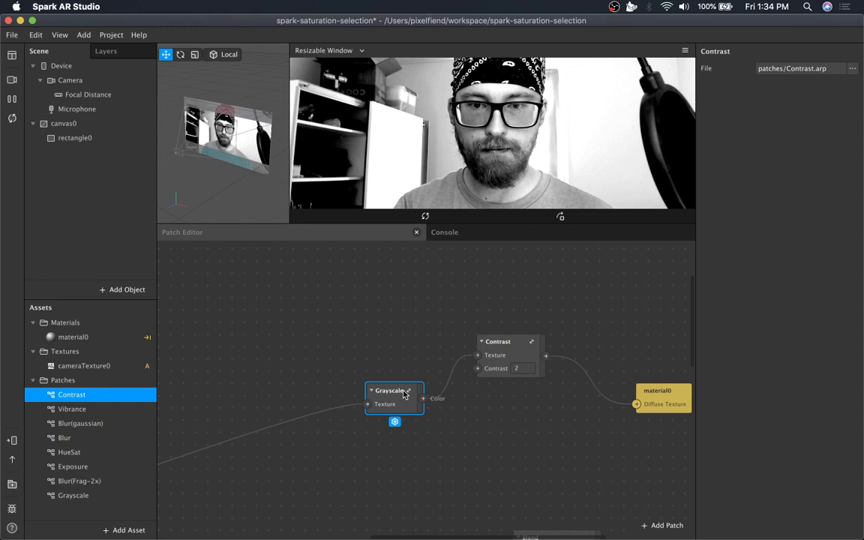
drag(394, 397, 419, 350)
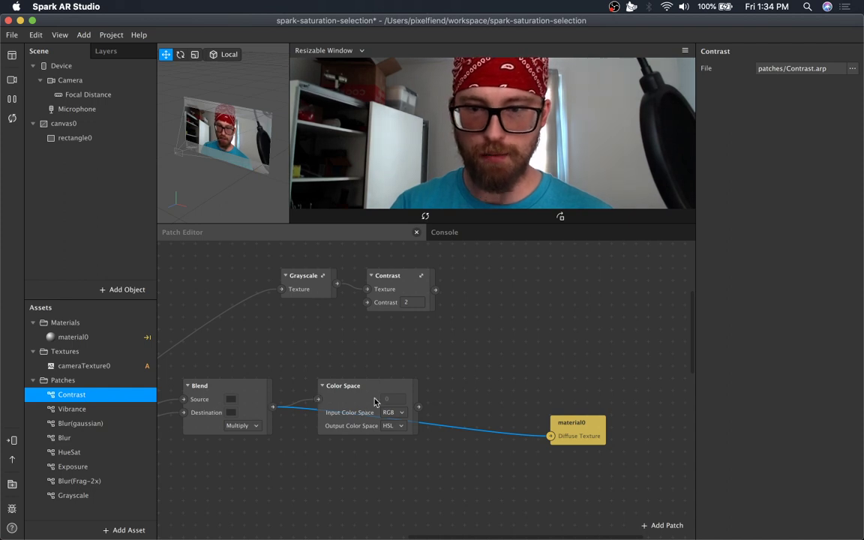
drag(343, 385, 343, 361)
text(swizzle)
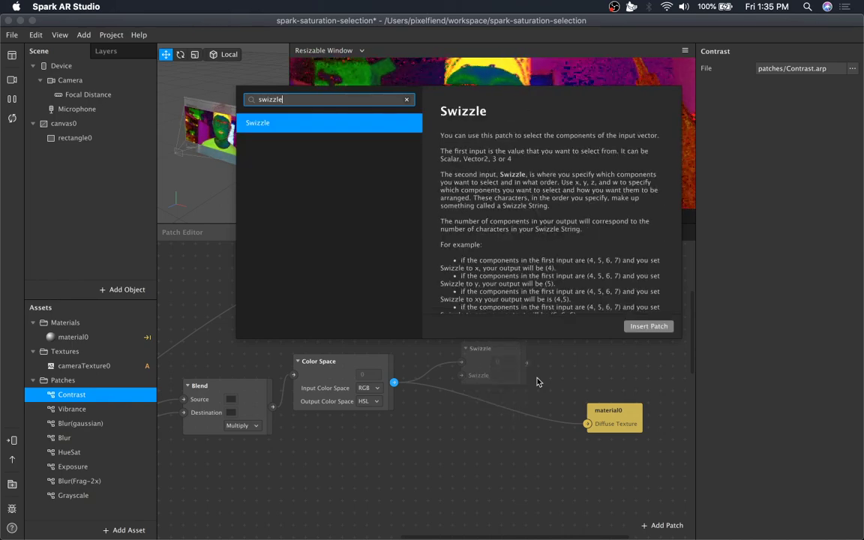
Insert a Swizzle patch and place it after the Color Space patch.
click(648, 325)
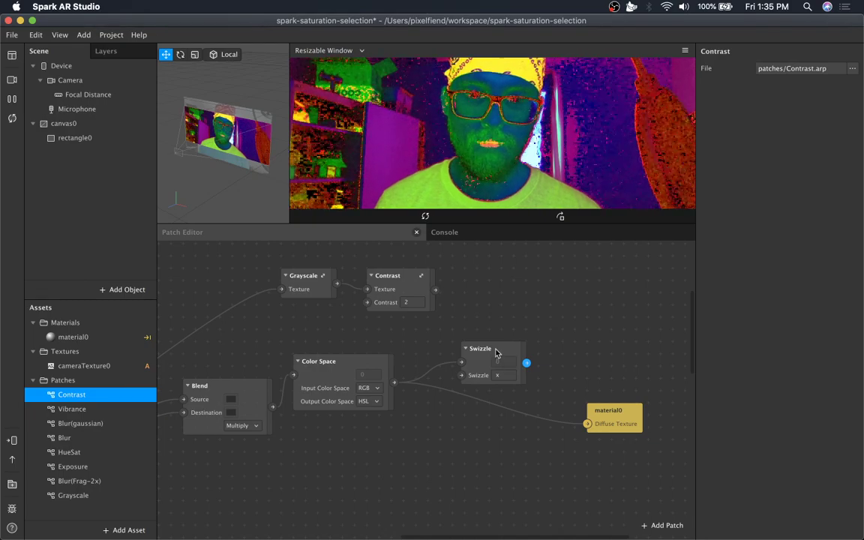
drag(495, 353, 473, 345)
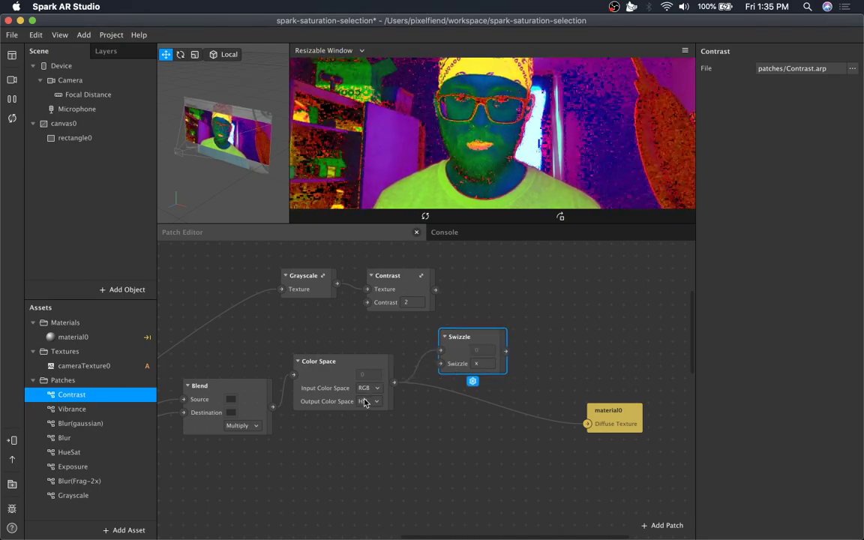
Set the Swizzle string to 0x01 so the material shows a green saturation mask.
click(369, 402)
text(001)
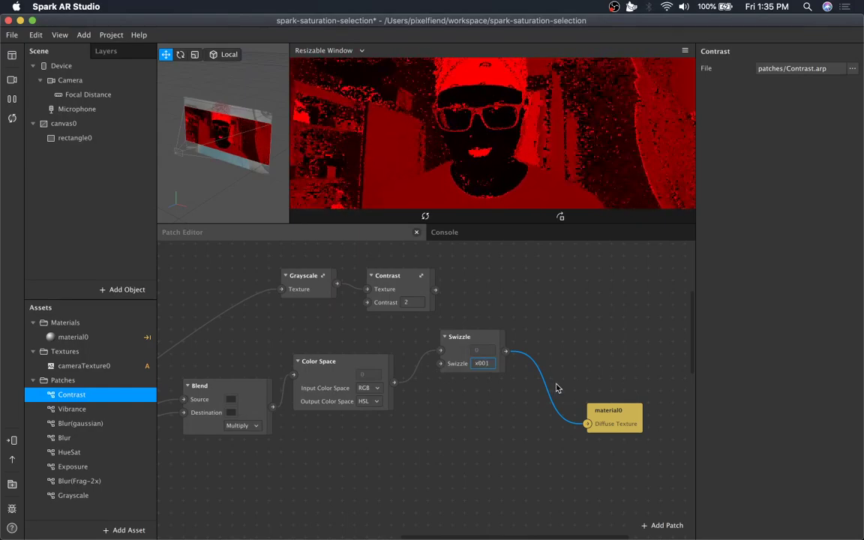
text(0x01)
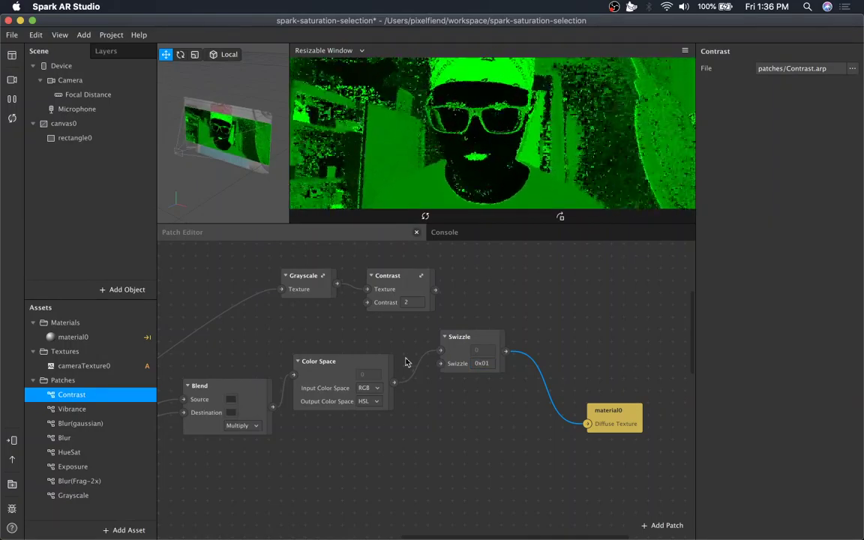
click(459, 348)
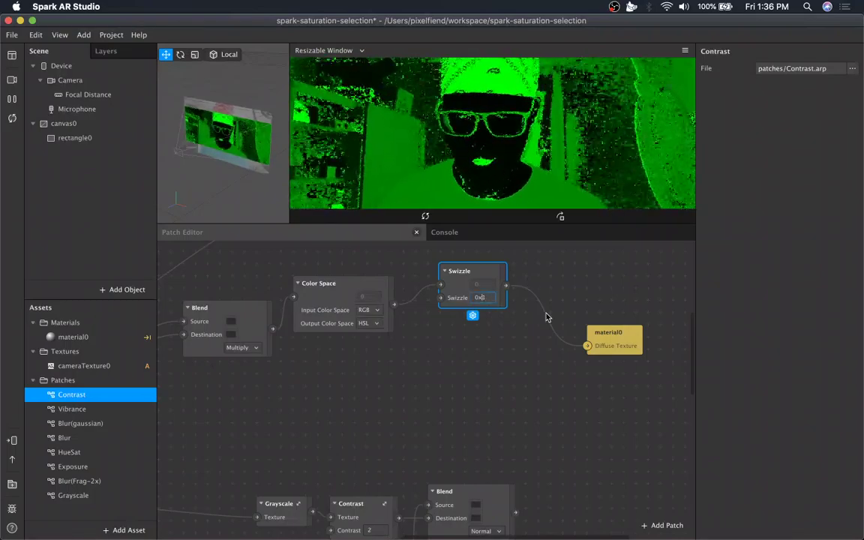
Change the Swizzle string to 00x1 and reopen it for further editing.
text(00x1)
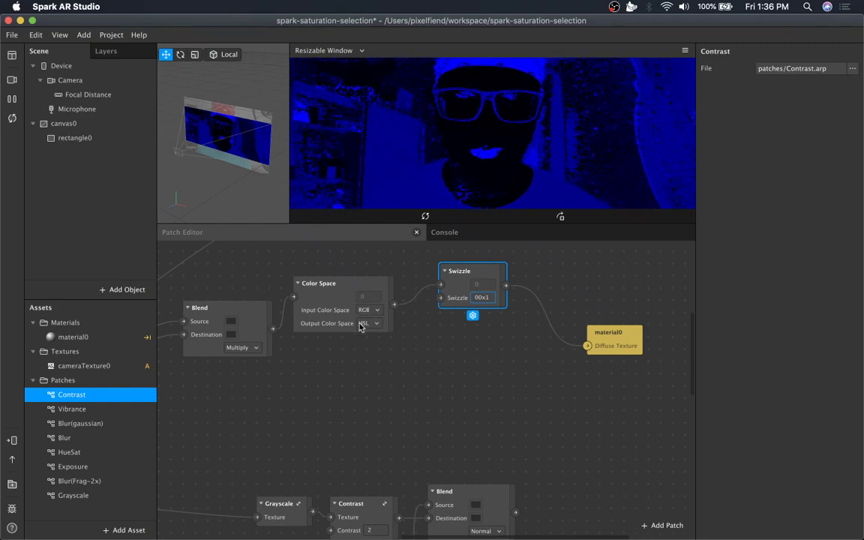
click(368, 324)
text(z)
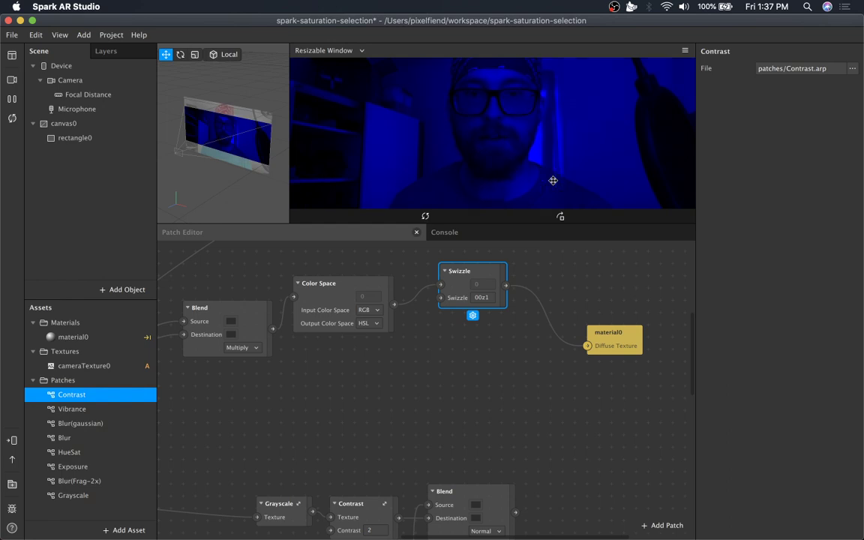
mouse_move(221, 308)
text(y)
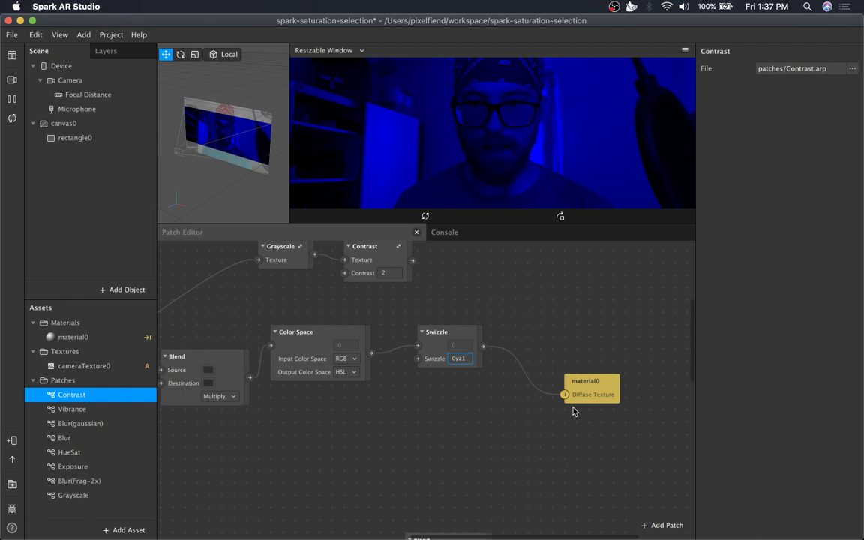
Retype the Swizzle string toward 0y01 to restore the green mask.
text(0yb)
text(s)
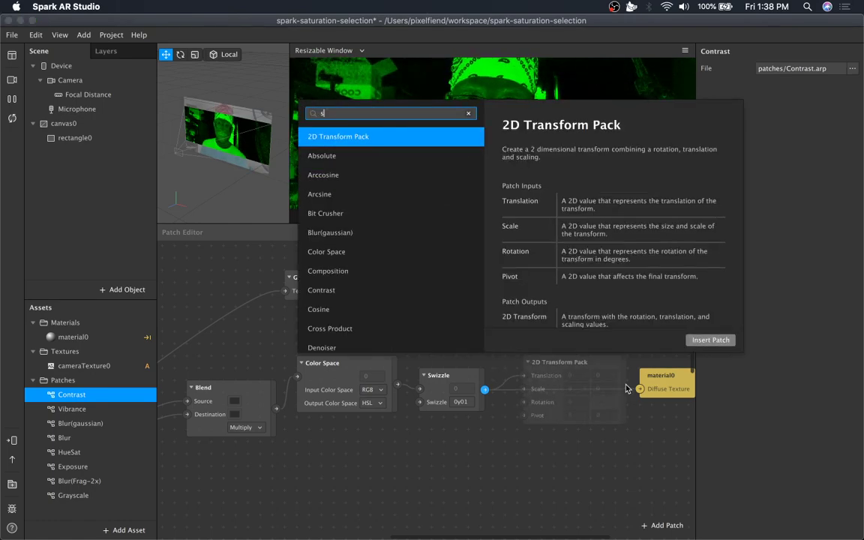
Search for and insert a Smooth Step patch between Swizzle and material0.
text(mooths)
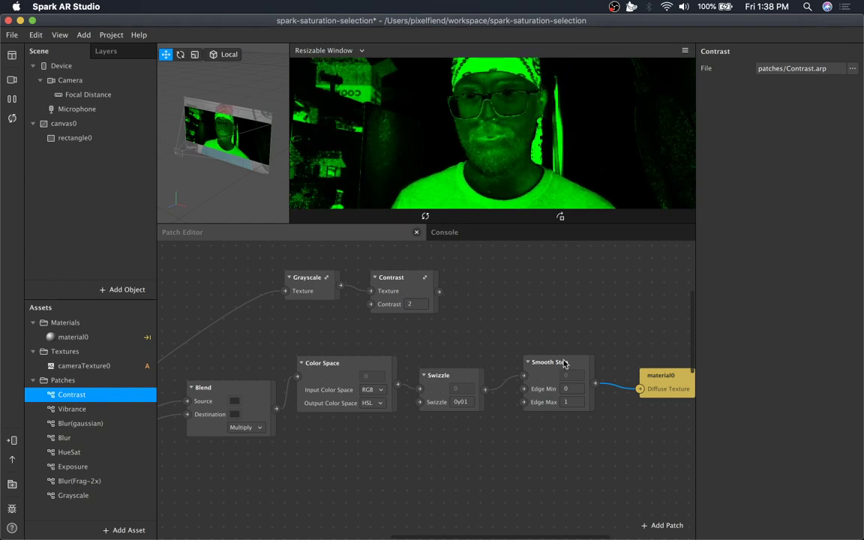
click(548, 362)
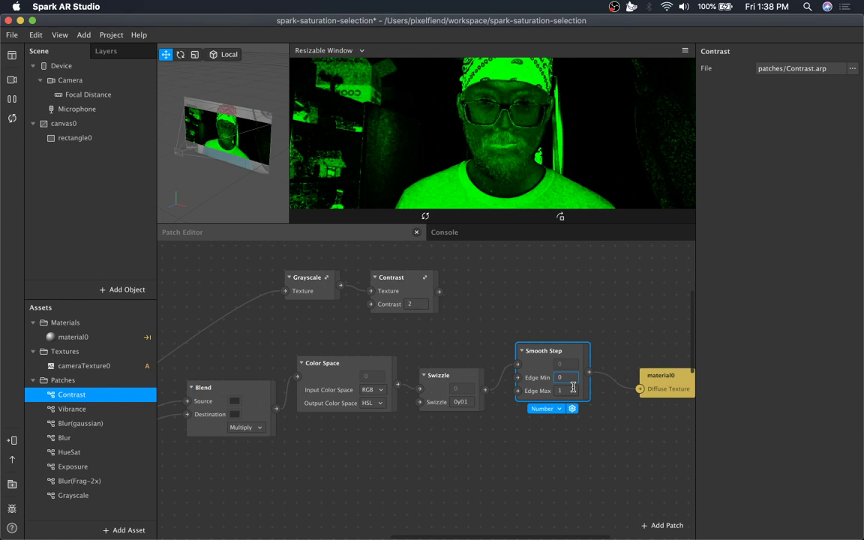
Try Edge Min values 0.1, 0.6, 0.2, 0.3 and settle on 0.4, leaving Edge Max at 1.
text(0.1)
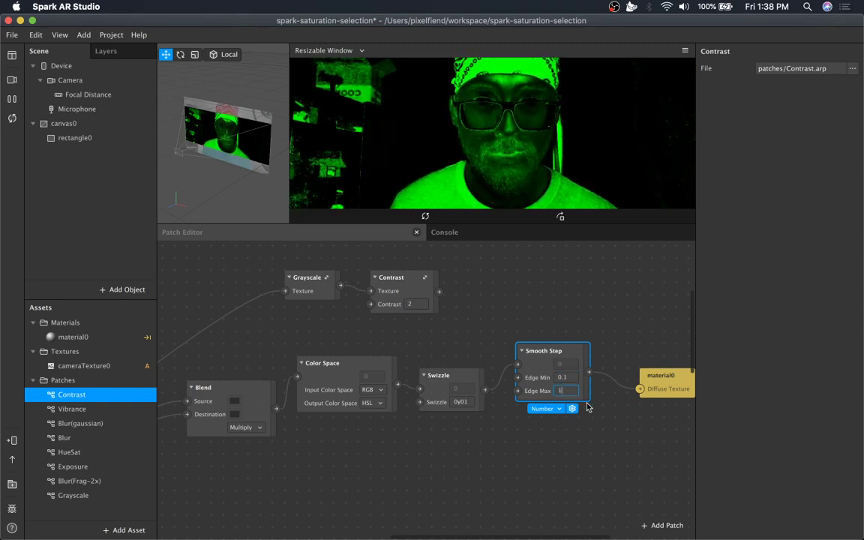
text(0.6)
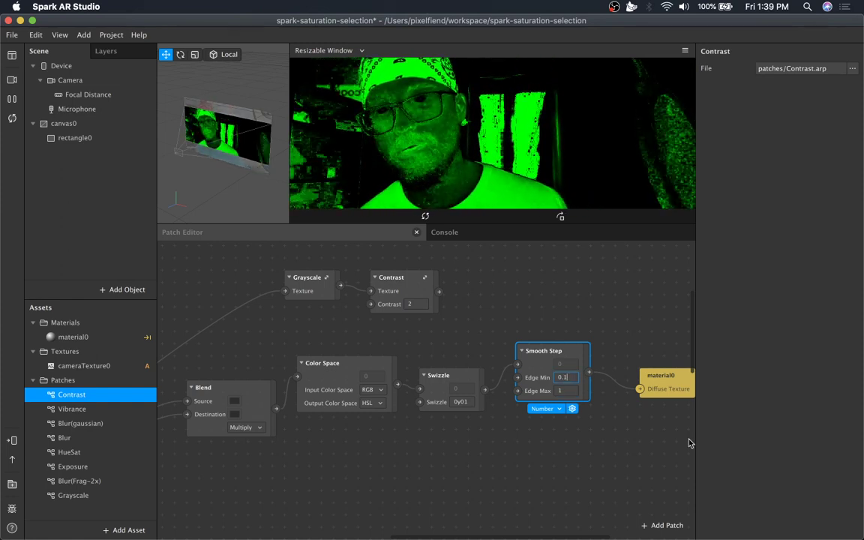
text(0.2)
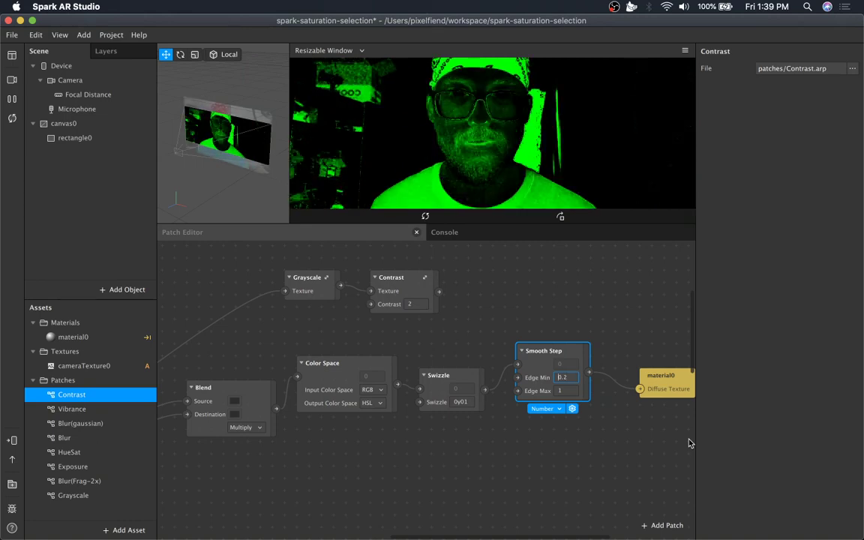
text(0.3)
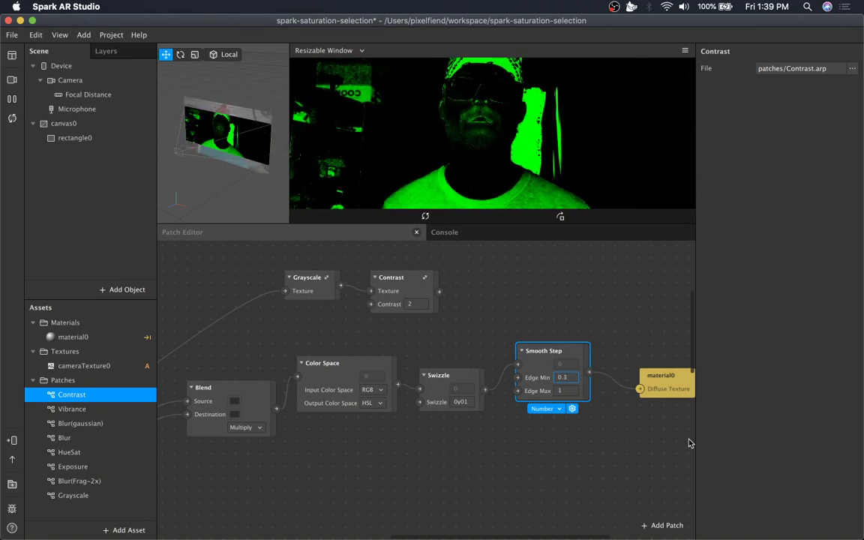
text(0.4)
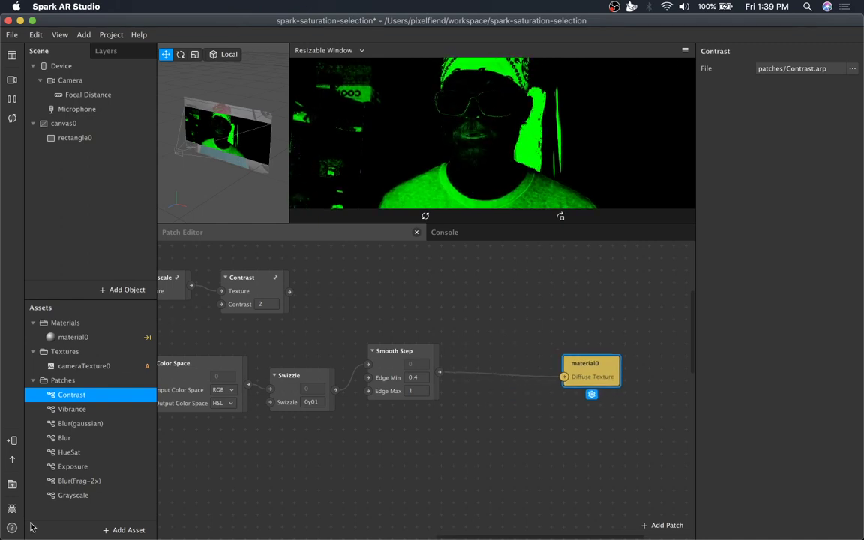
Blur the Smooth Step mask with a gaussian blur of strength 3 wired to material0's diffuse texture.
click(80, 423)
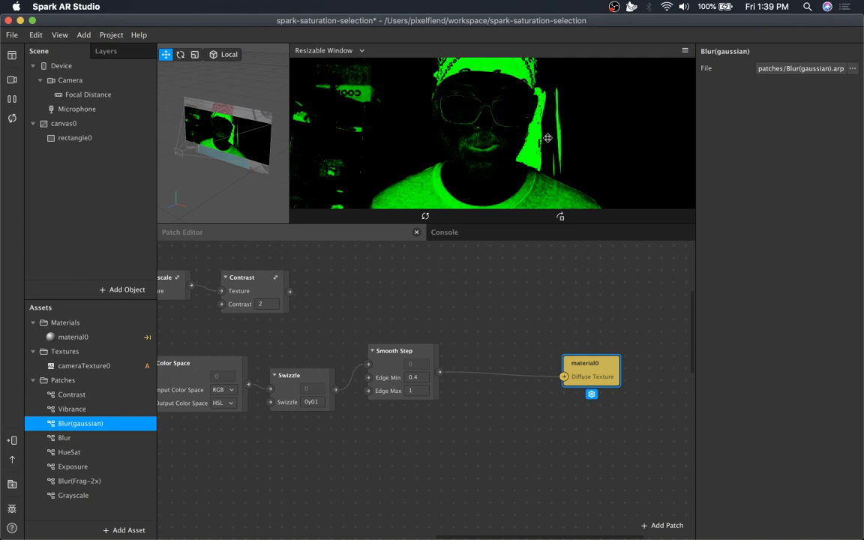
click(80, 423)
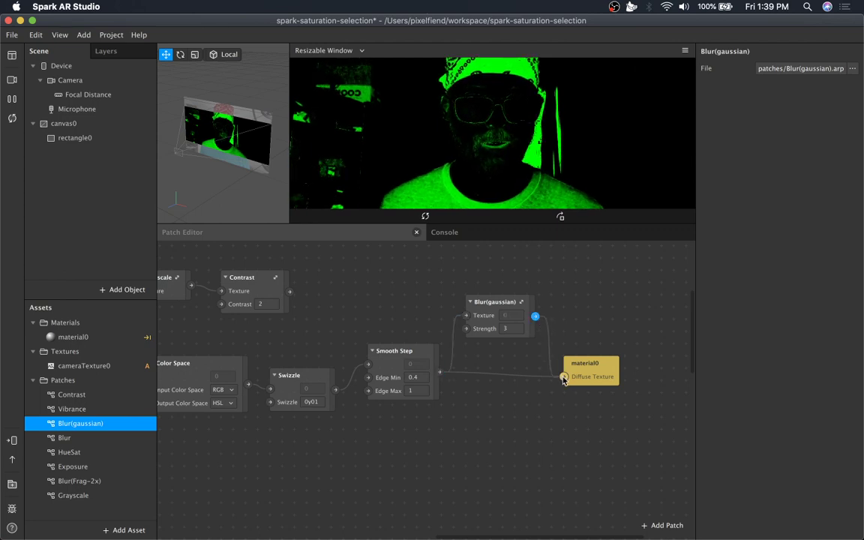
drag(535, 316, 564, 376)
text(s)
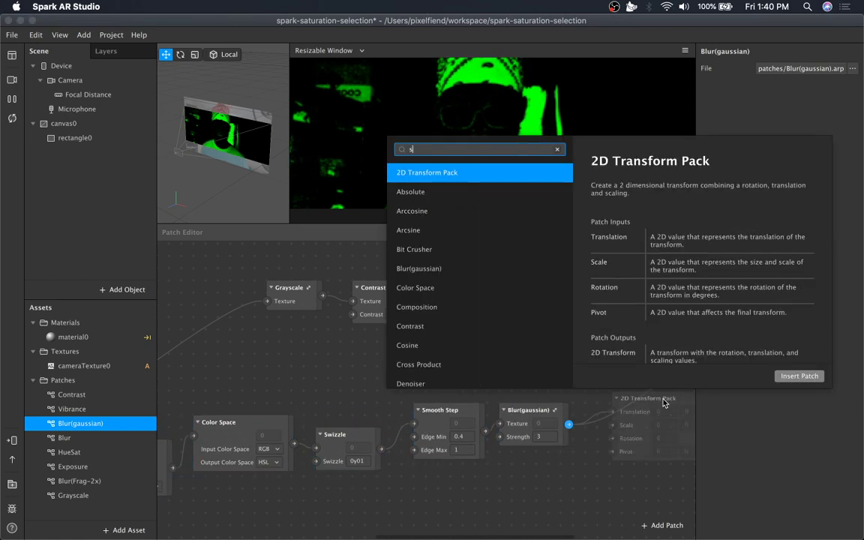
Follow the blur with a Swizzle set to y feeding a new Vector3 Pack patch.
text(wizzle)
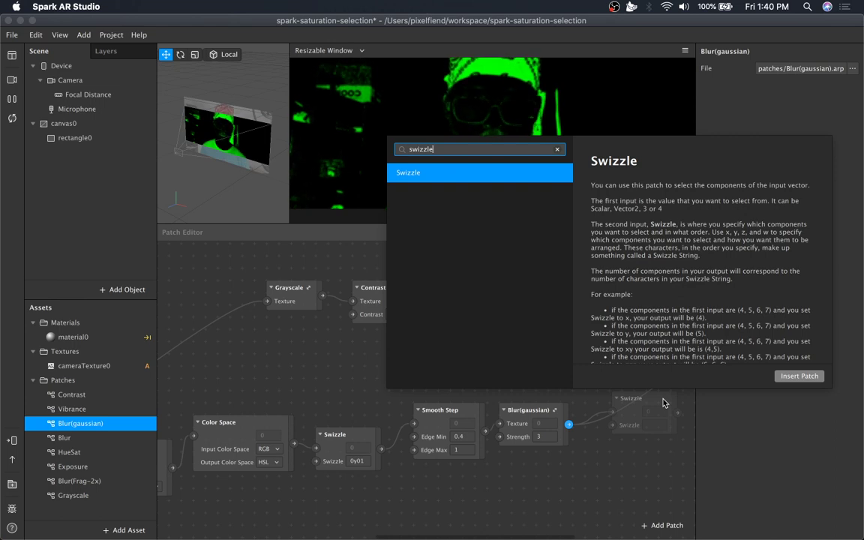
click(799, 376)
text(y)
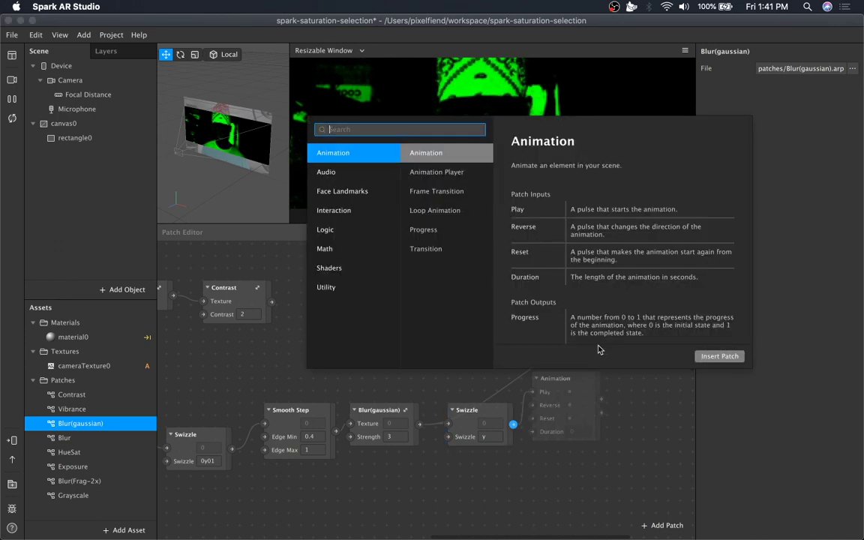
text(packe)
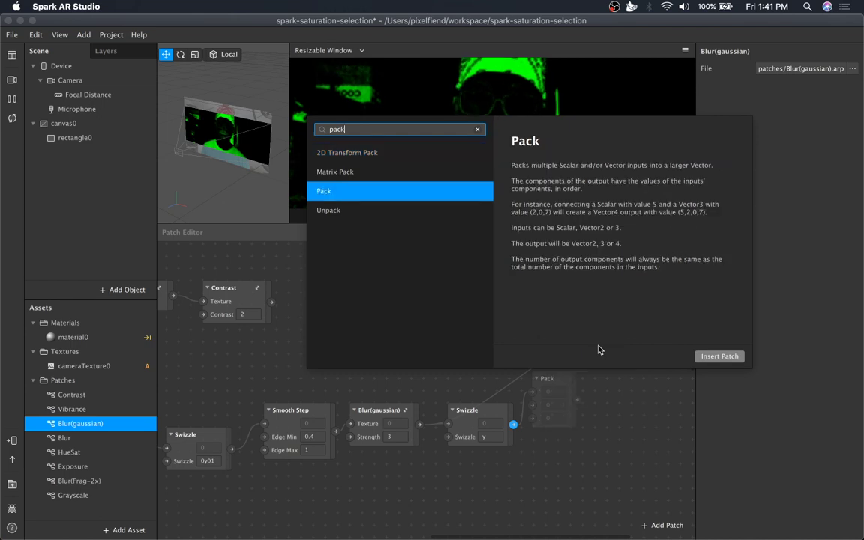
click(719, 356)
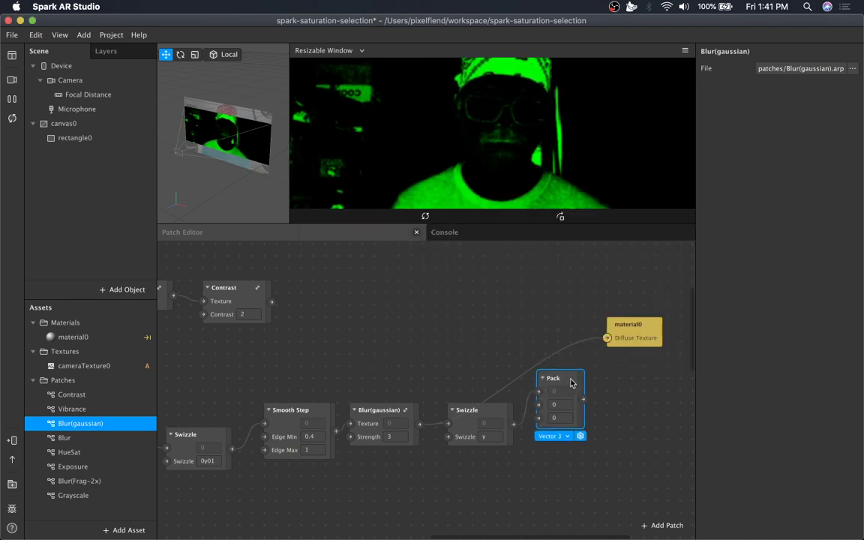
click(554, 436)
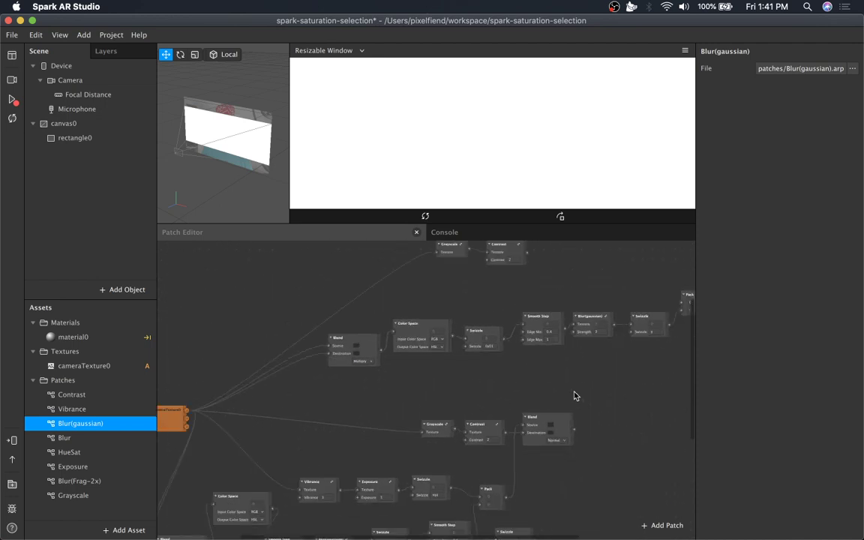
drag(172, 416, 292, 292)
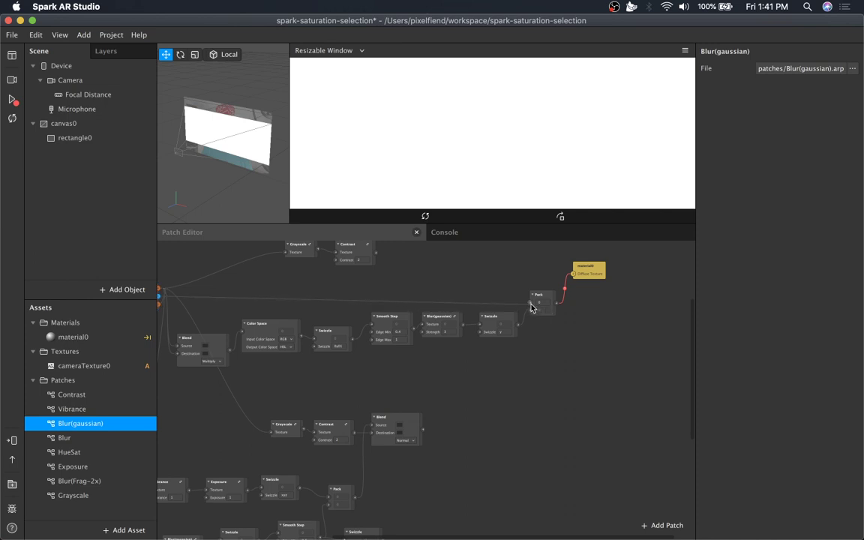
mouse_move(525, 287)
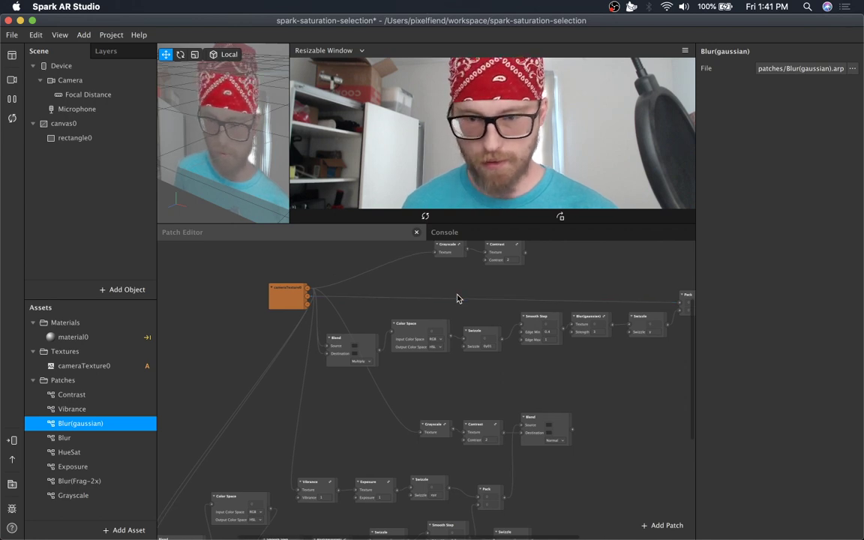
mouse_move(459, 347)
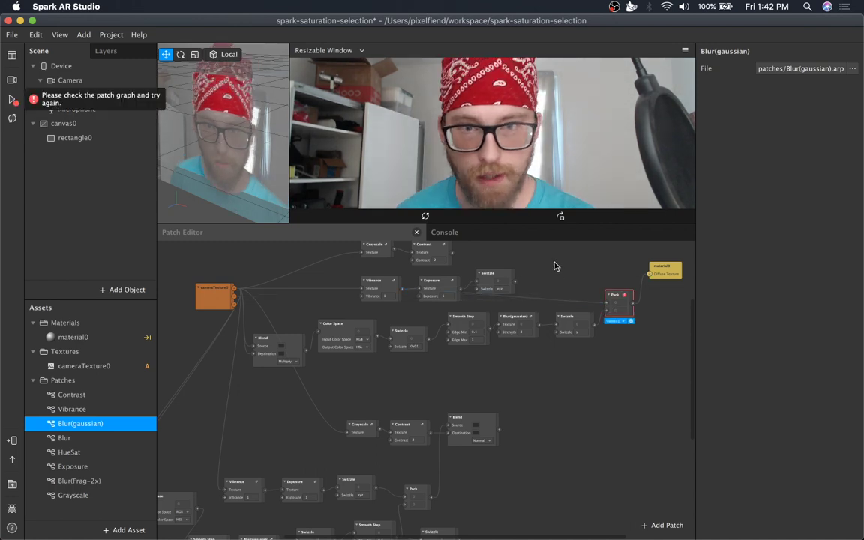
mouse_move(551, 274)
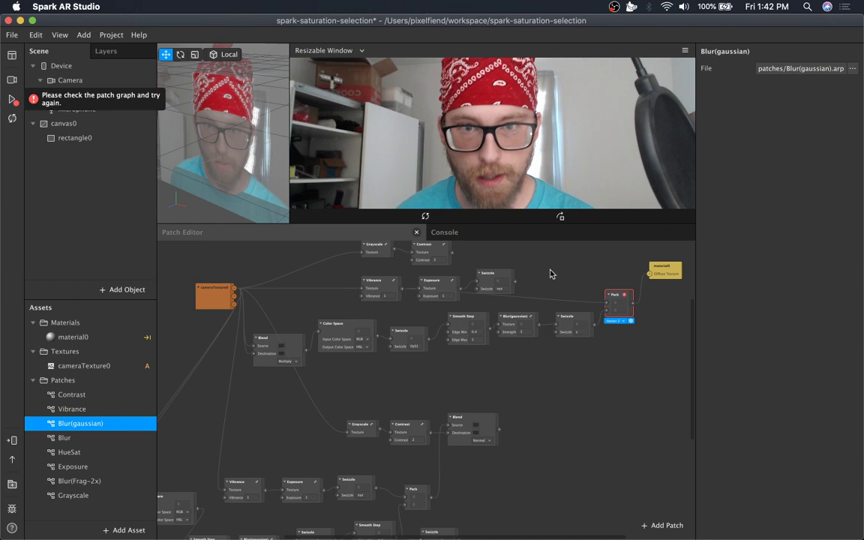
mouse_move(398, 284)
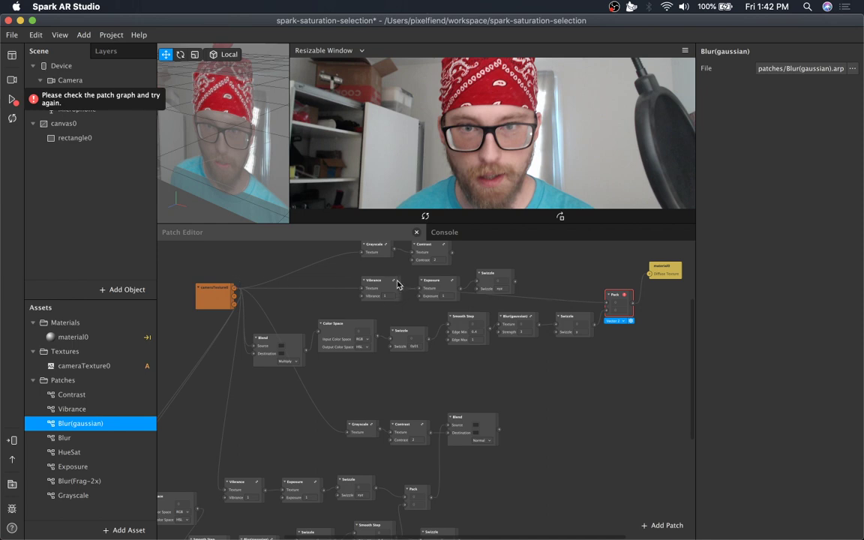
mouse_move(401, 292)
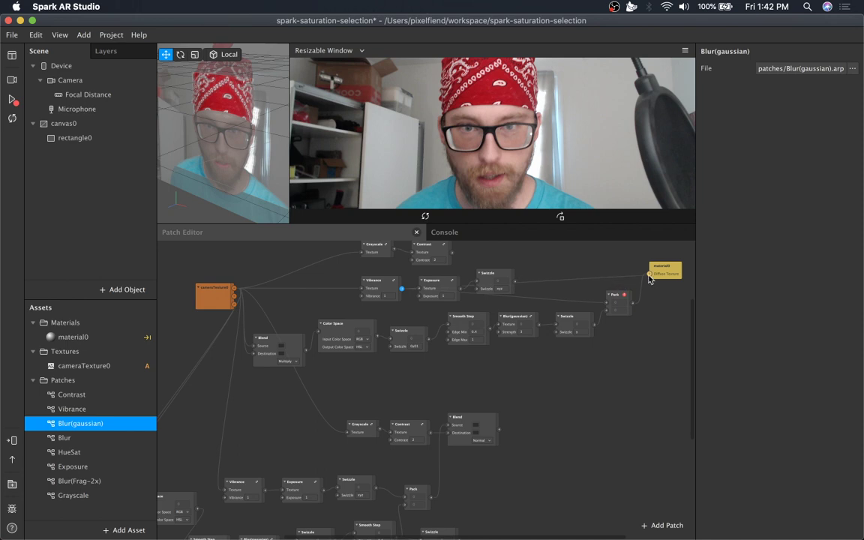
mouse_move(660, 268)
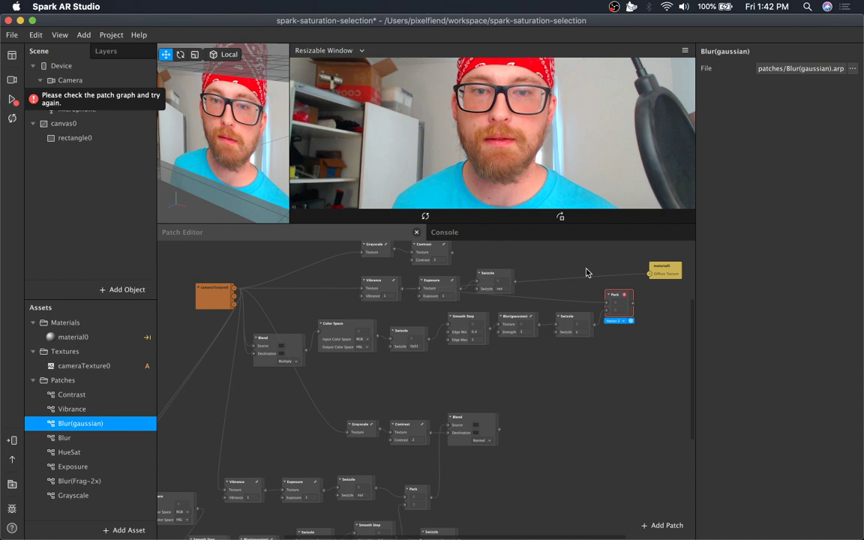
mouse_move(592, 304)
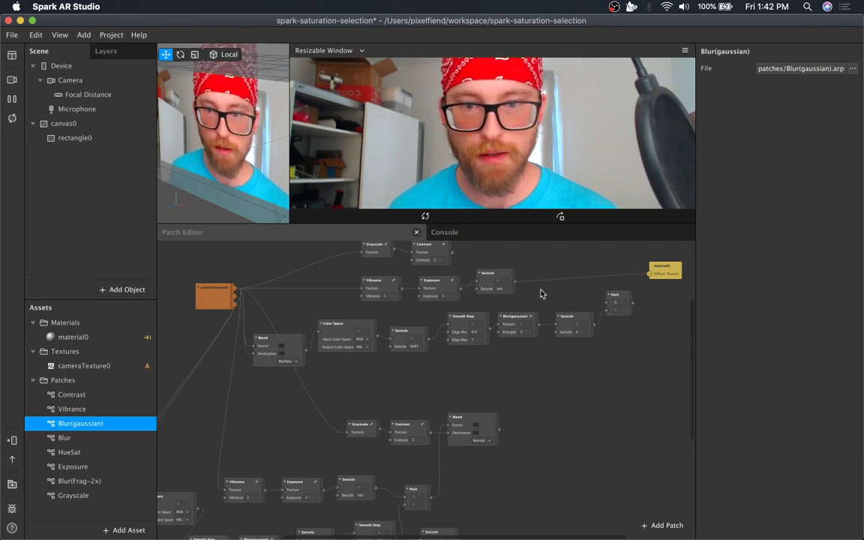
Route the masked Pack output to material0's Diffuse Texture with exposure at 0.75.
click(437, 287)
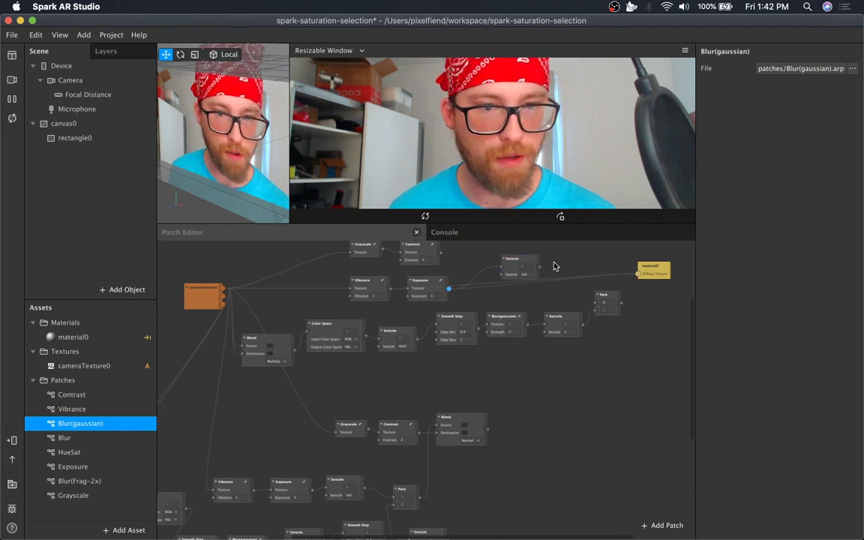
drag(448, 289, 636, 274)
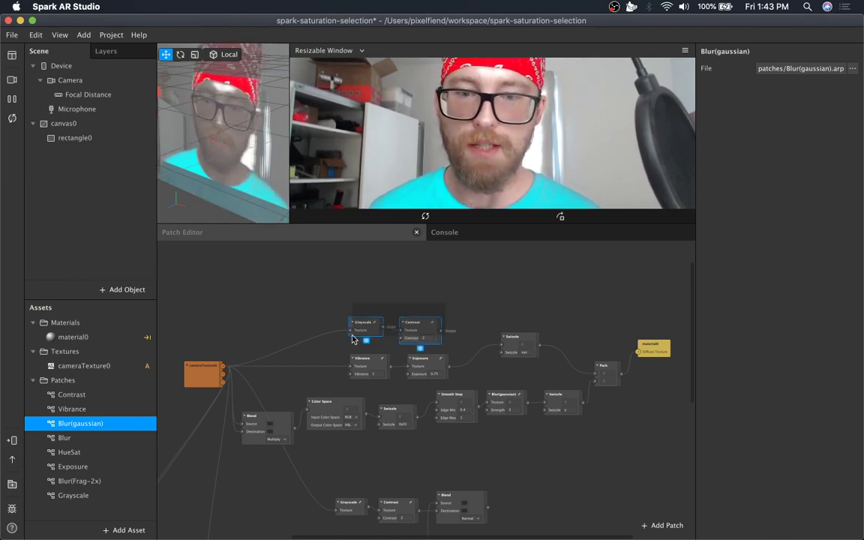
mouse_move(389, 291)
text(blend)
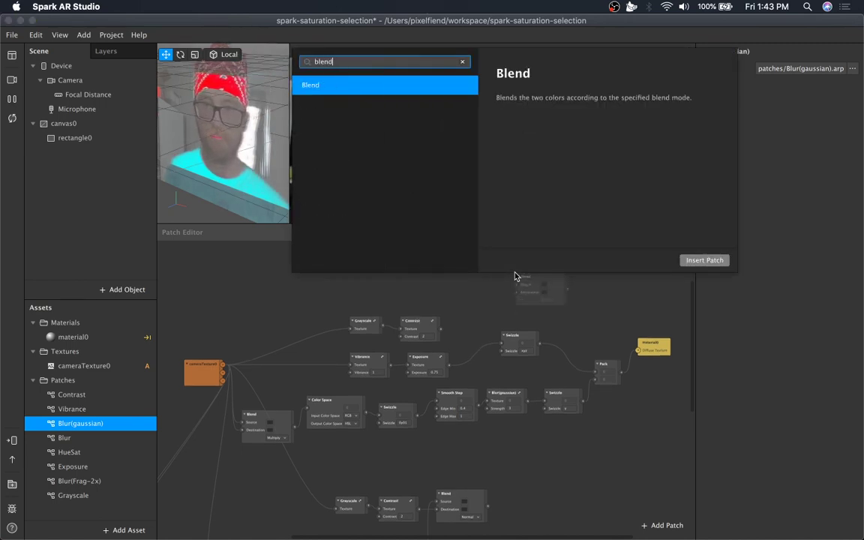
Add a Blend patch layering the Pack output over the grayscale Contrast image for material0.
click(704, 260)
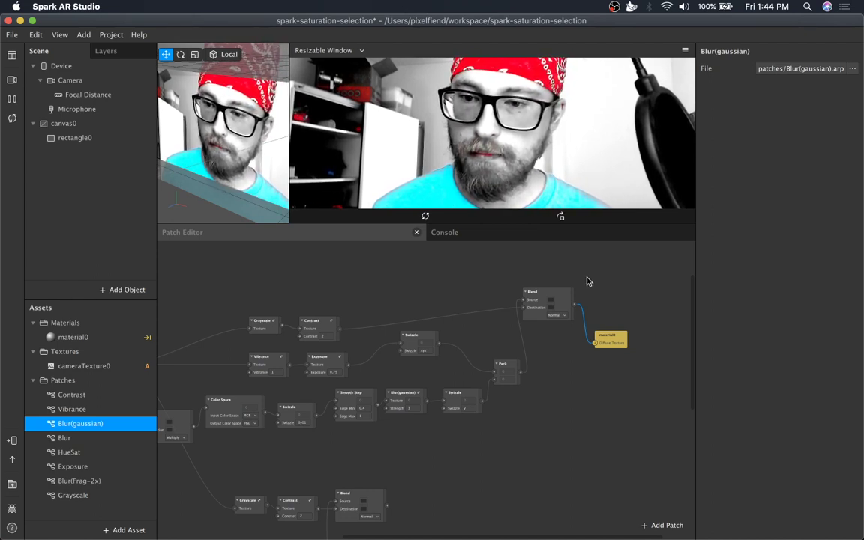
click(547, 316)
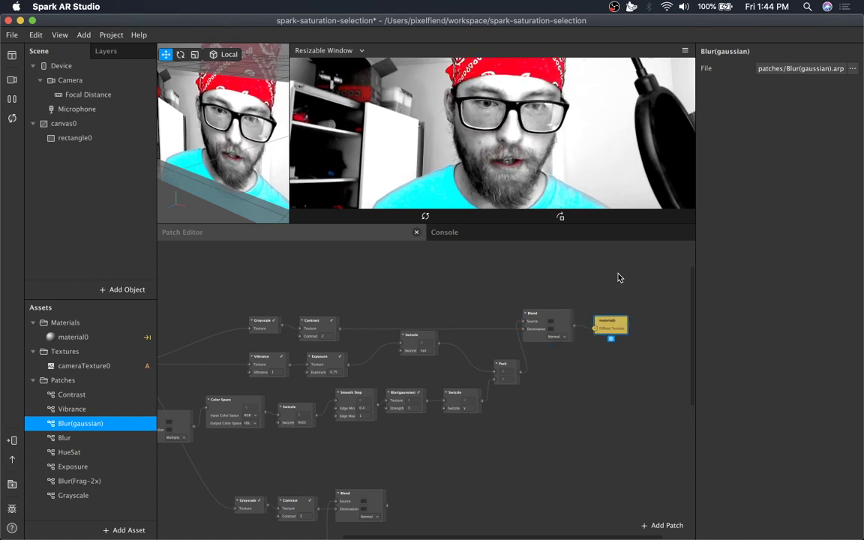
mouse_move(562, 342)
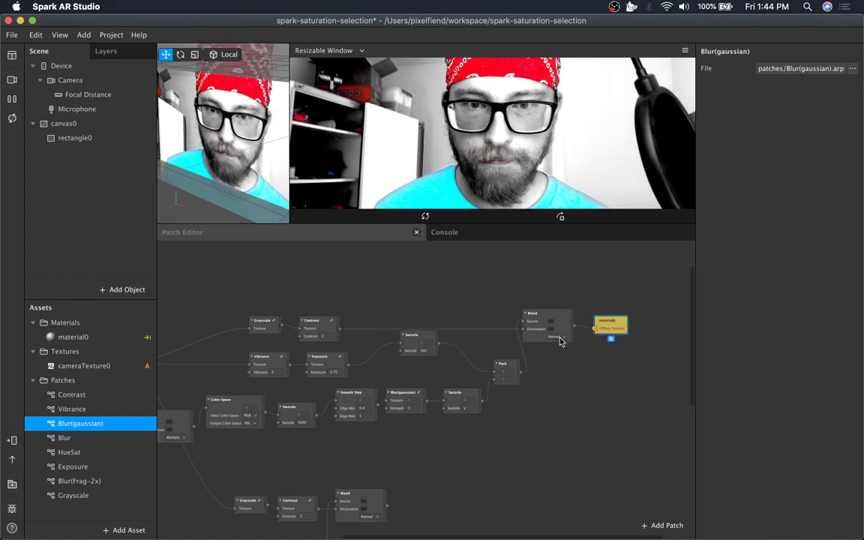
click(553, 336)
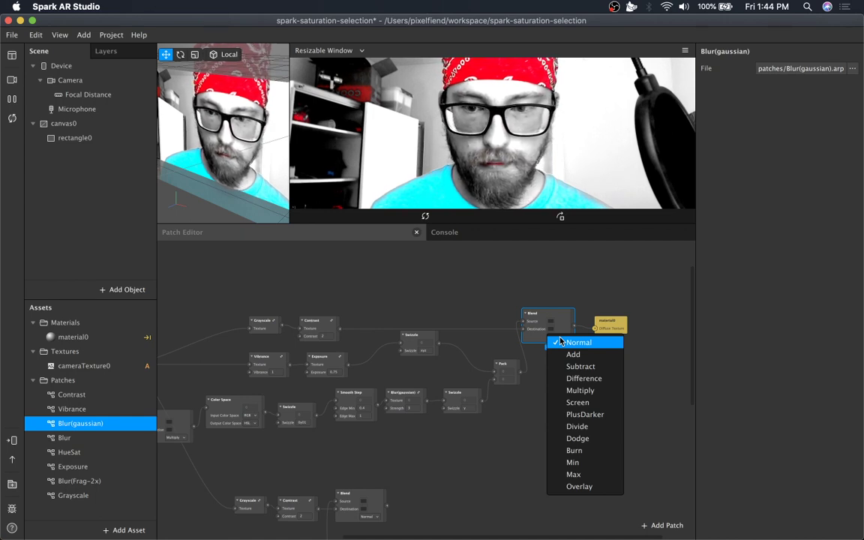
click(579, 342)
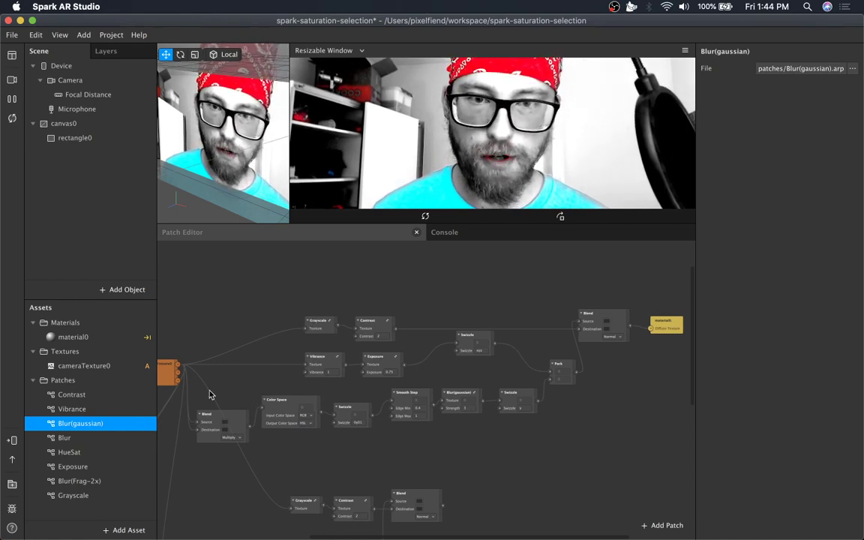
click(291, 411)
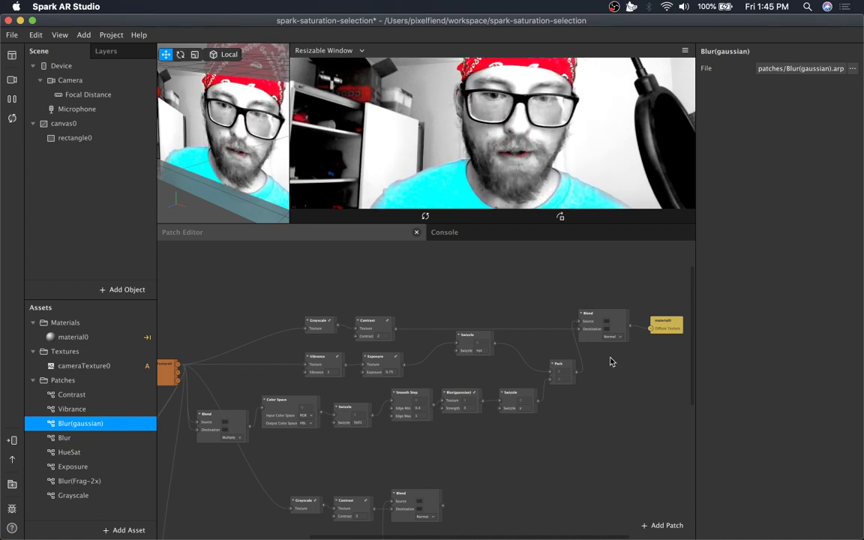
Cycle the Blend patch through Add, Subtract, Difference and Screen modes, leaving it on Divide.
click(606, 321)
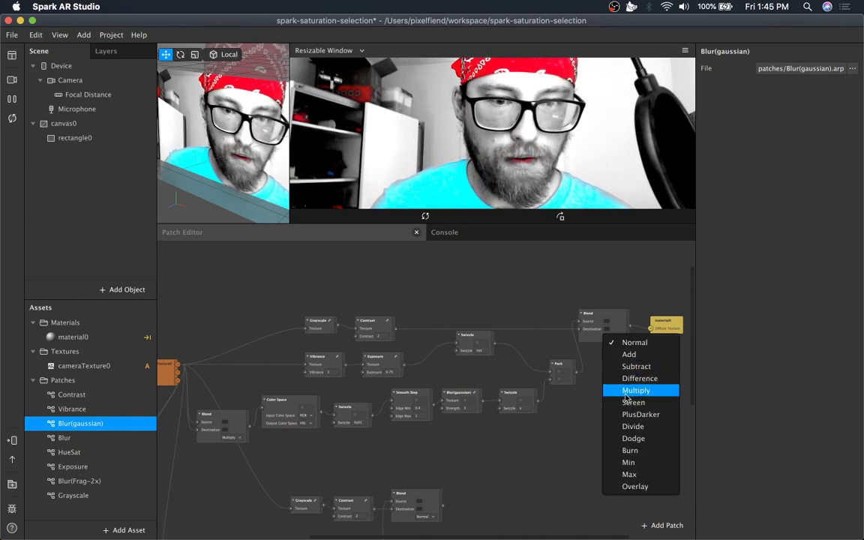
mouse_move(643, 354)
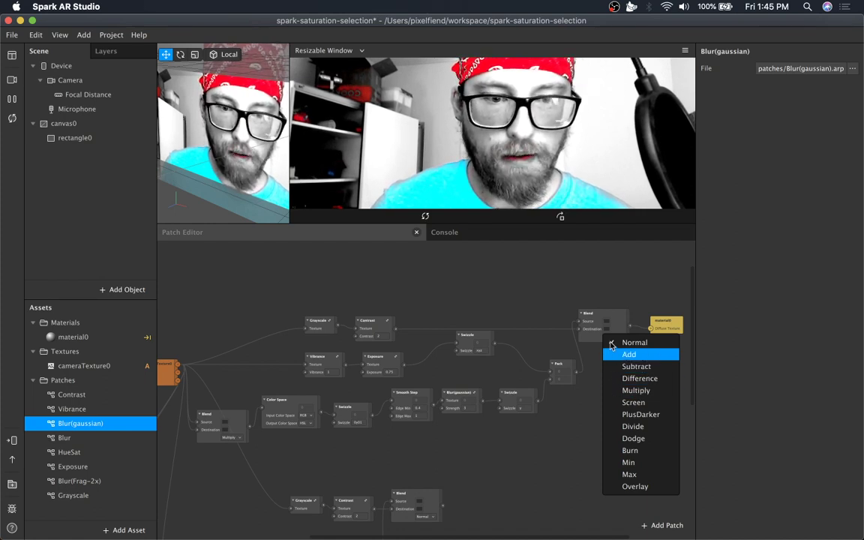
click(629, 354)
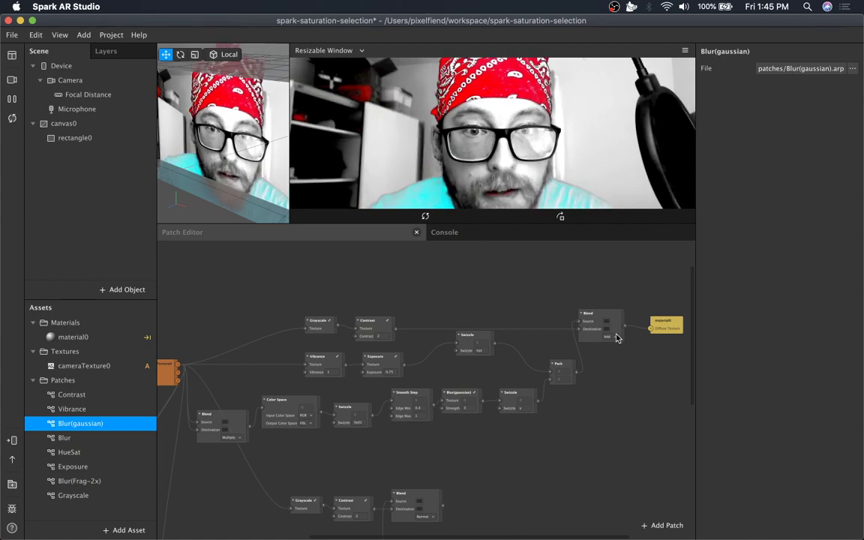
click(607, 337)
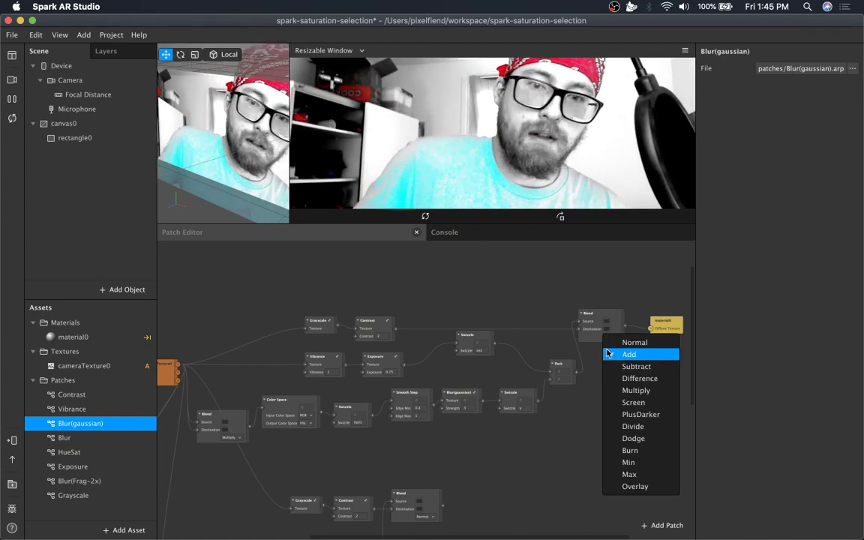
mouse_move(637, 366)
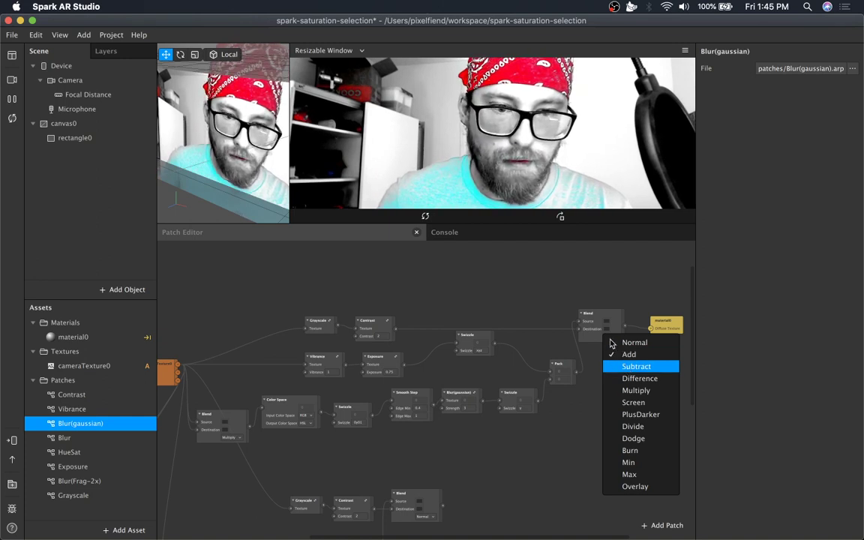
click(636, 366)
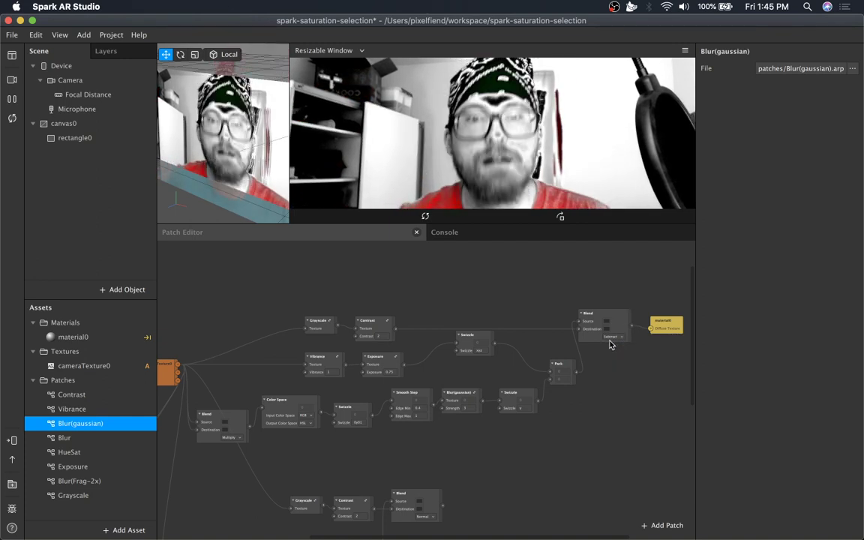
click(610, 337)
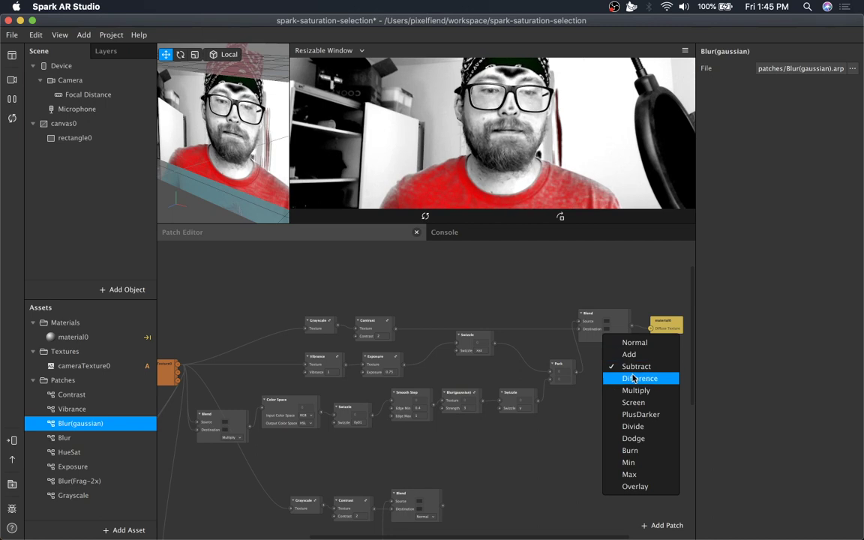
click(640, 378)
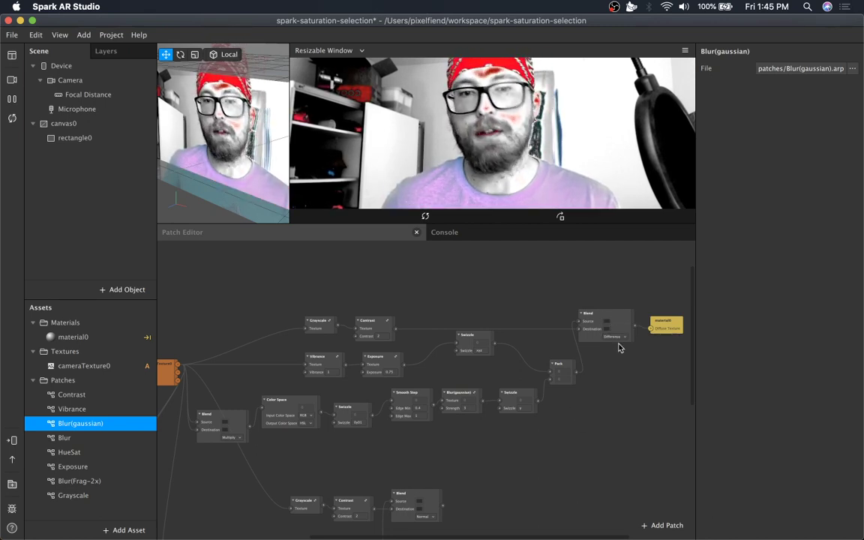
click(609, 337)
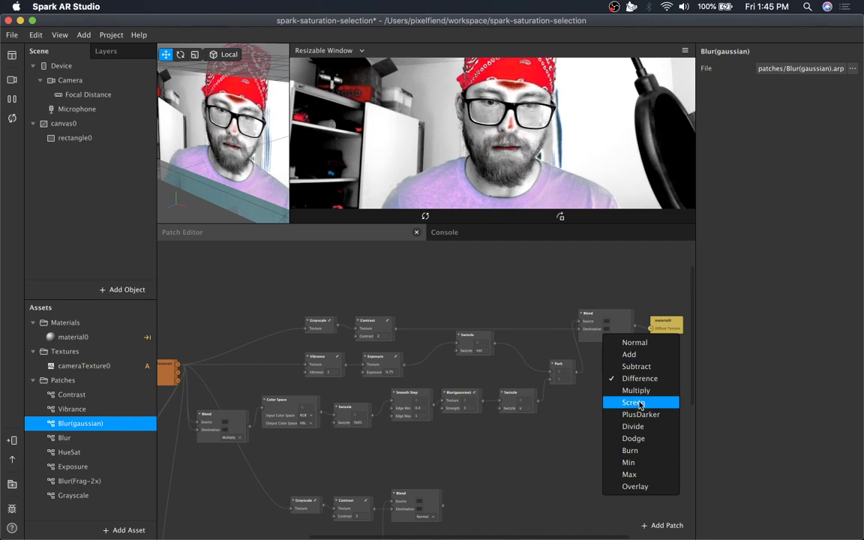
click(634, 403)
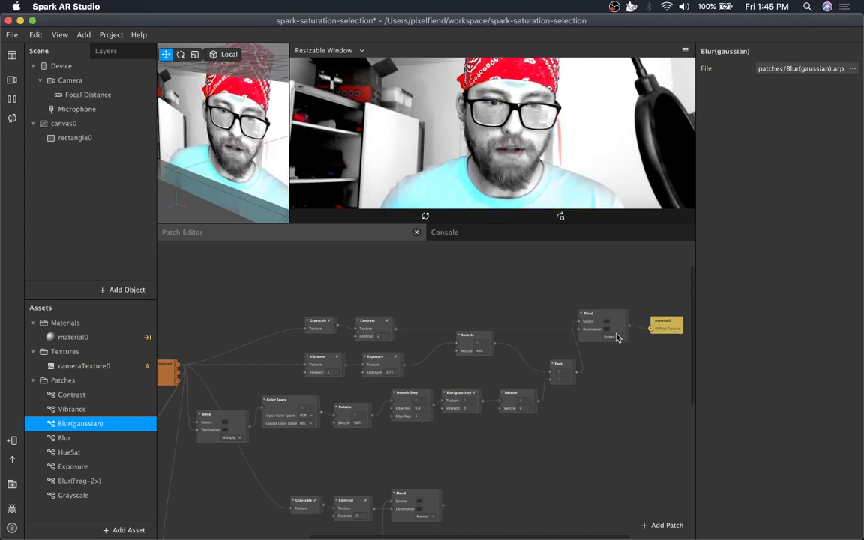
click(608, 336)
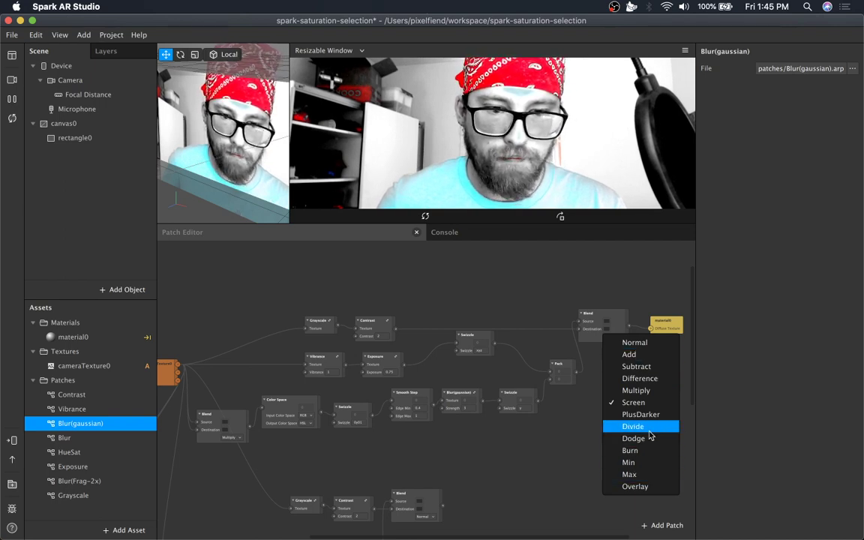
click(633, 426)
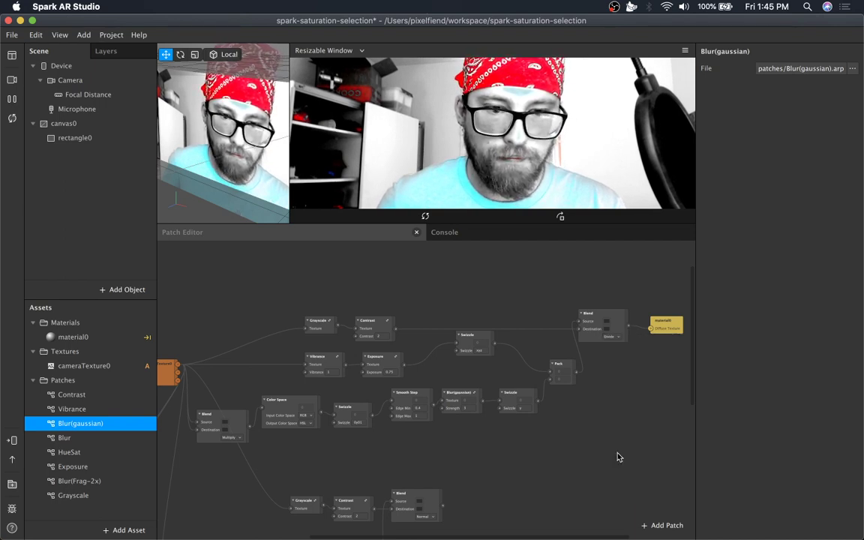